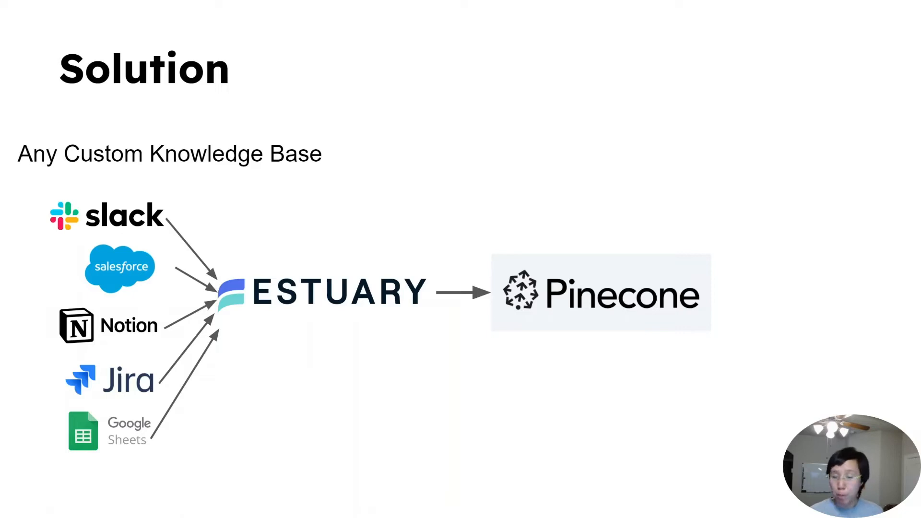
Advance the slideshow past the Solution slide
key(Right)
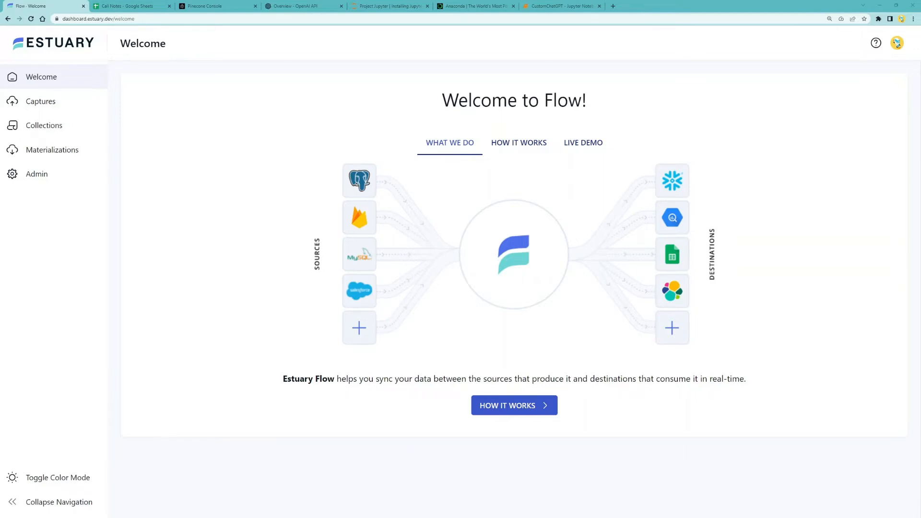
Start a new capture and search the connectors for Salesforce
click(40, 101)
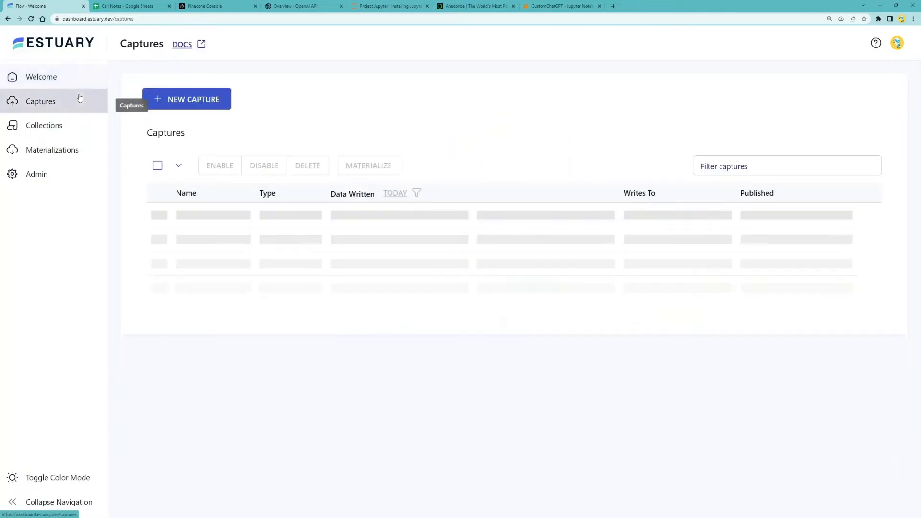
click(187, 99)
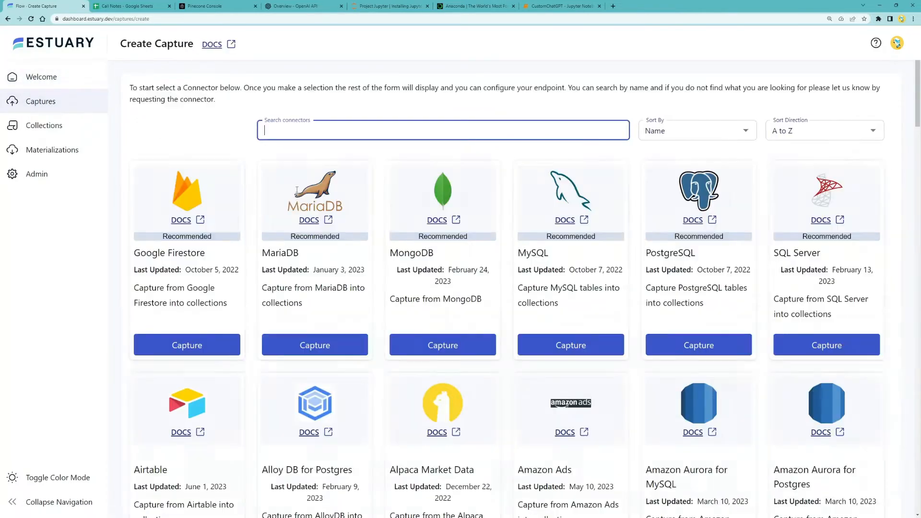
scroll(down, 3)
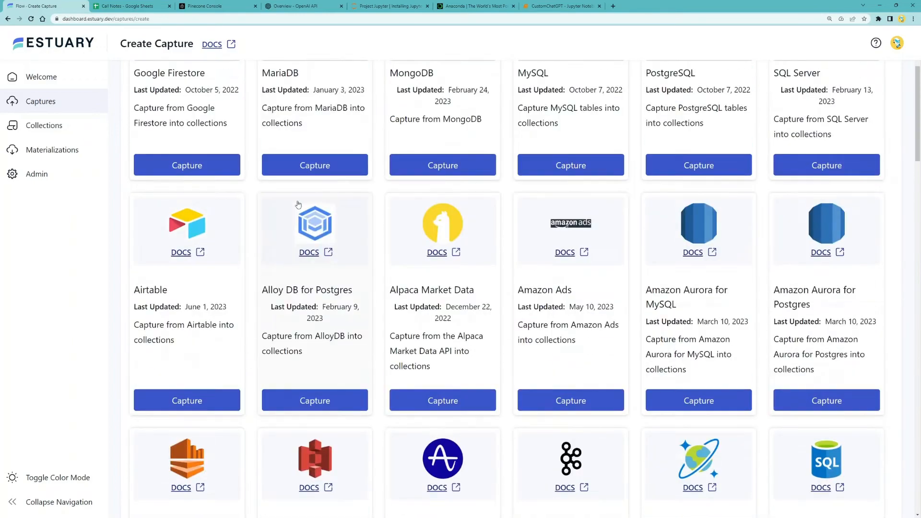
text(sake)
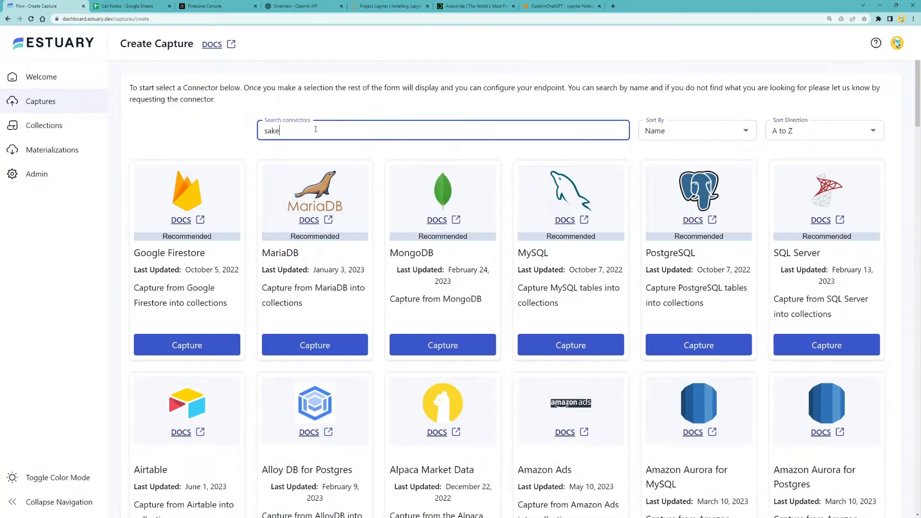
text(salesforce)
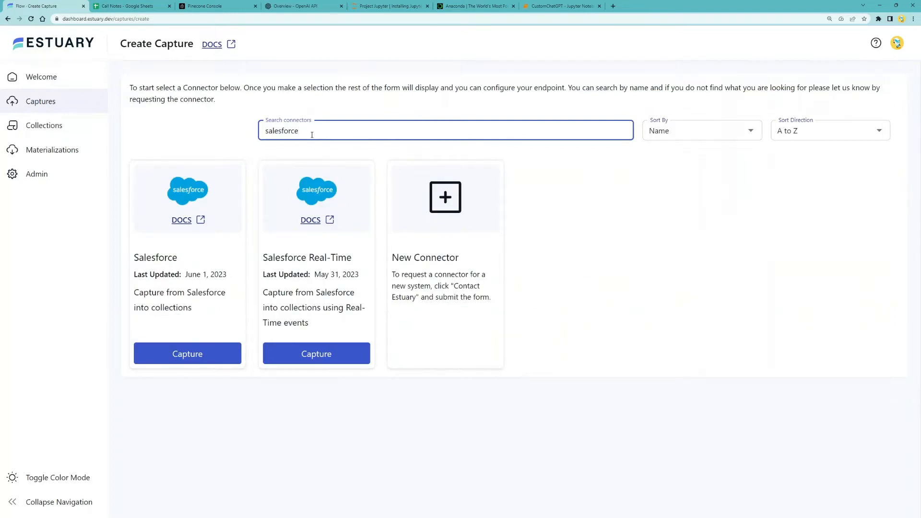
Search for Notion, Jira and Slack connectors, then clear the search
double_click(281, 130)
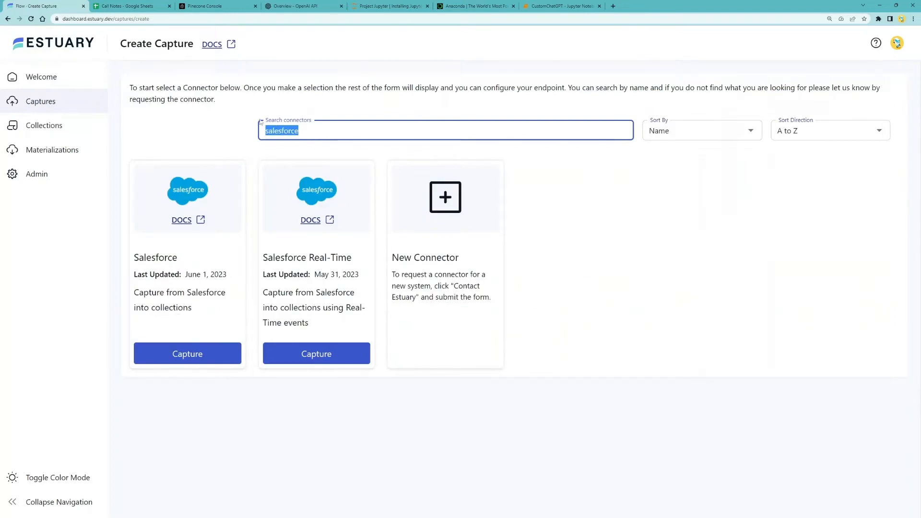
text(notion)
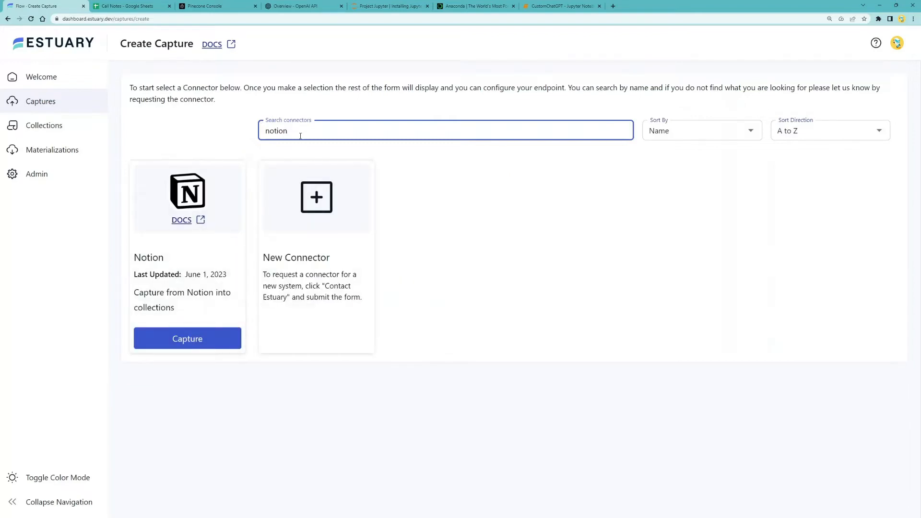
text(jira)
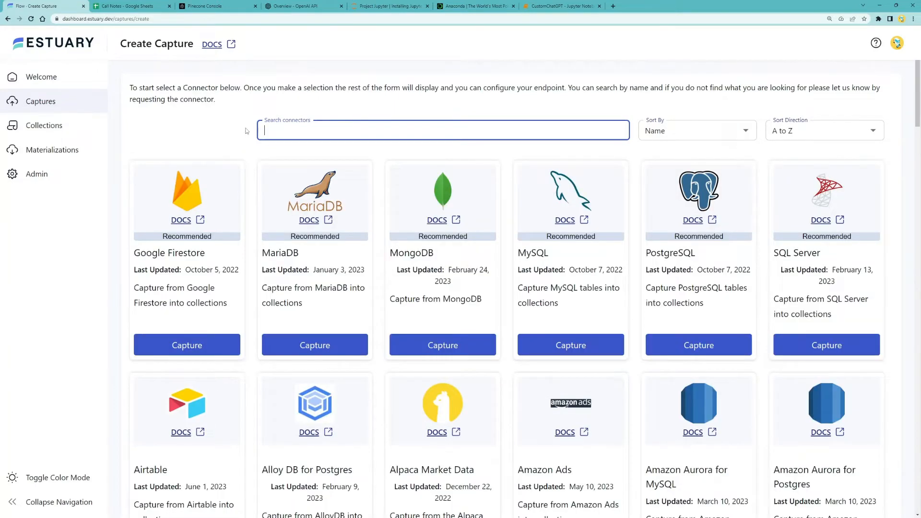
text(slack)
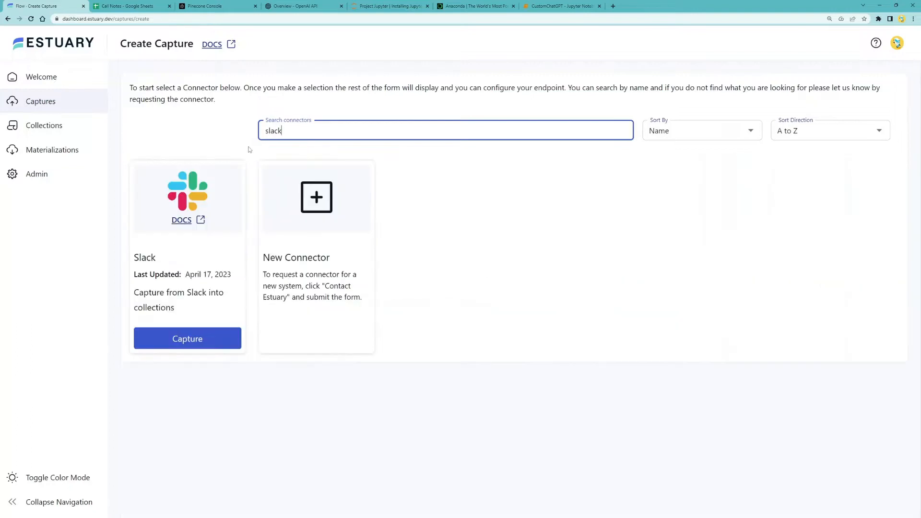
mouse_move(265, 186)
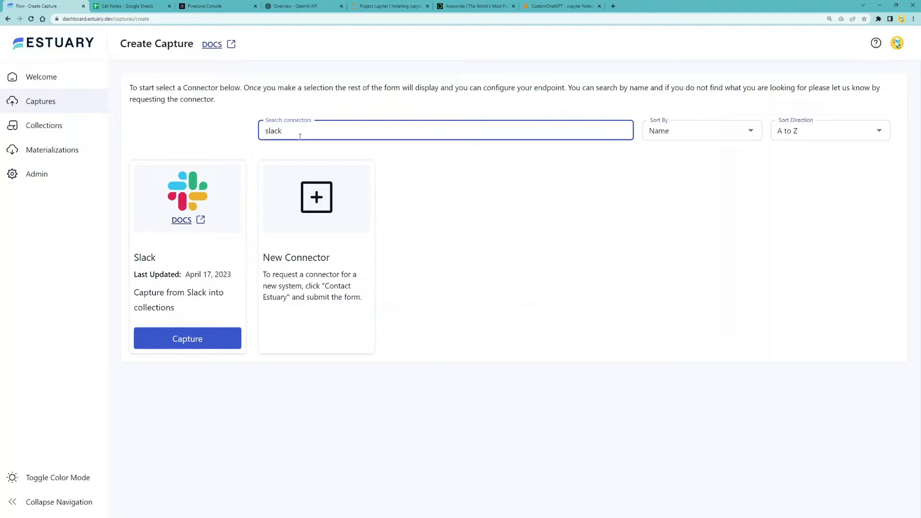
double_click(273, 131)
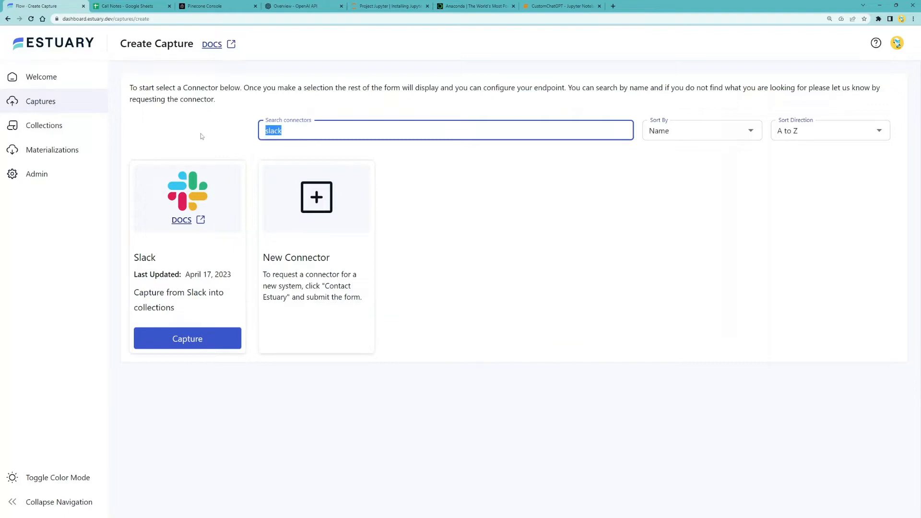
key(backspace)
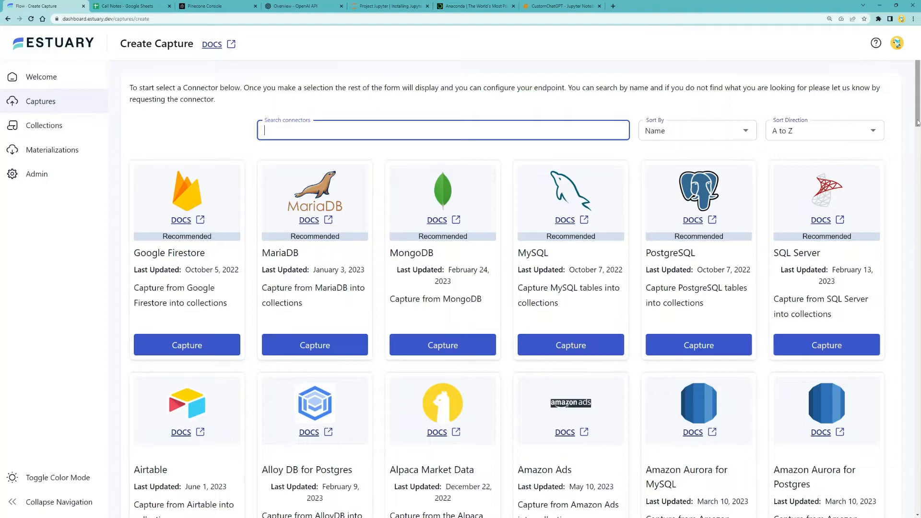
scroll(down, 3)
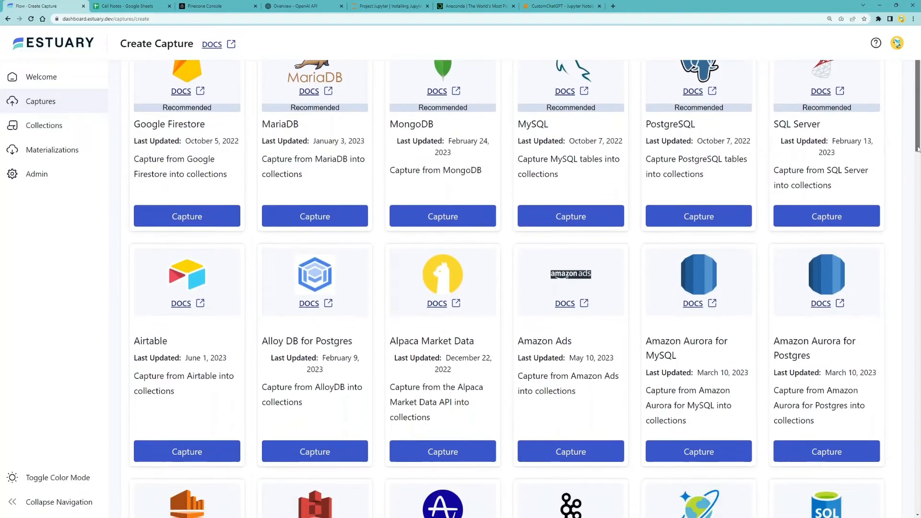
scroll(down, 3)
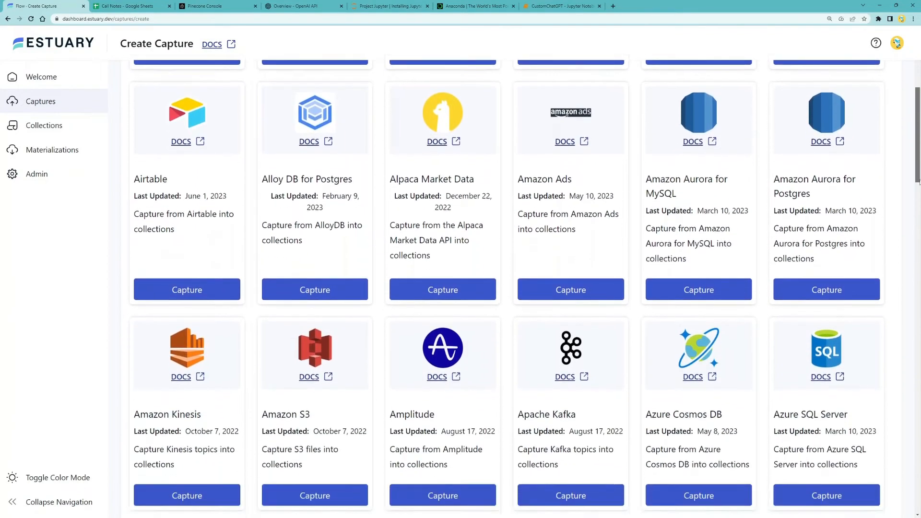
scroll(down, 3)
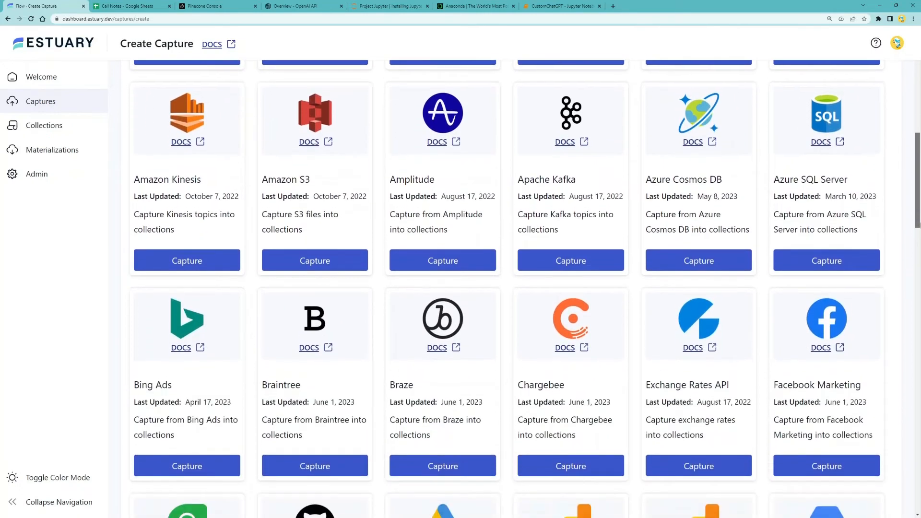
scroll(down, 3)
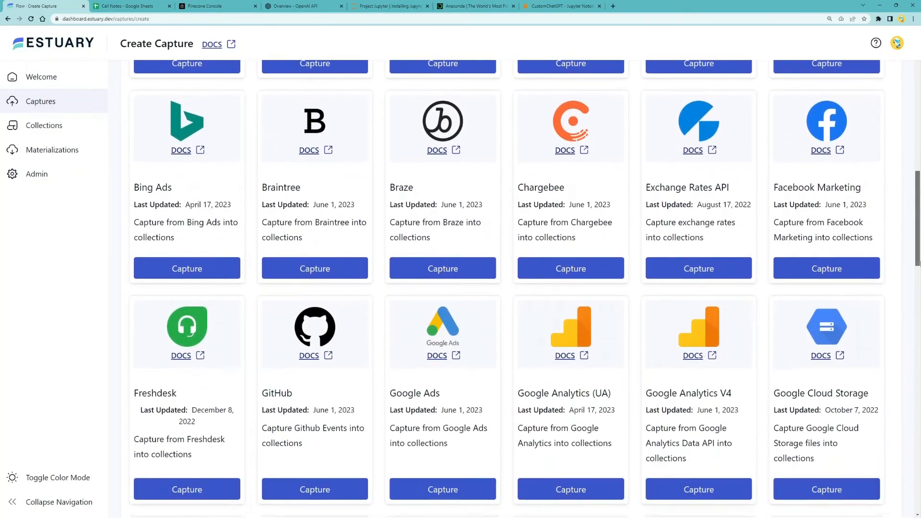
scroll(down, 3)
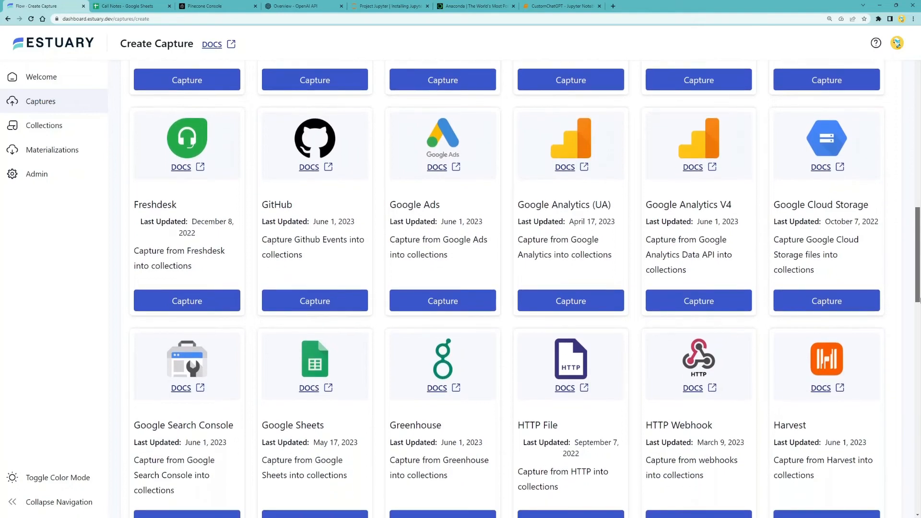
scroll(down, 3)
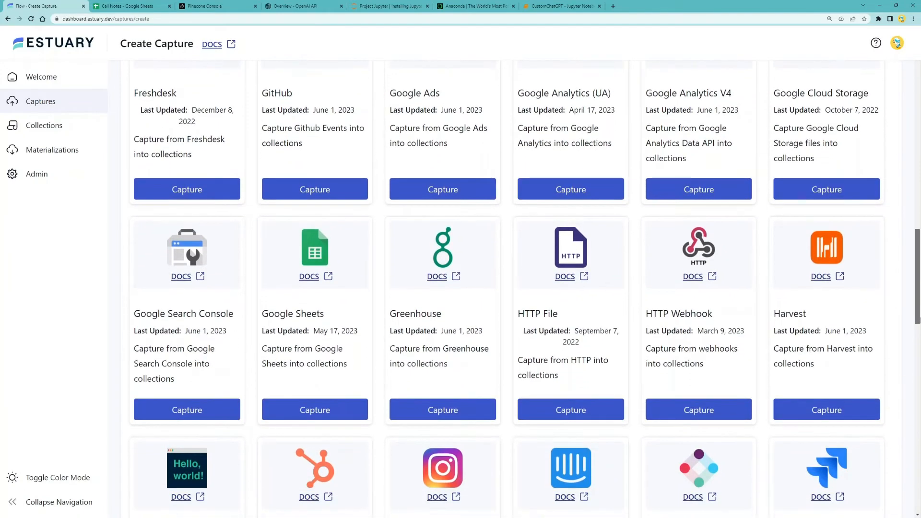
scroll(down, 3)
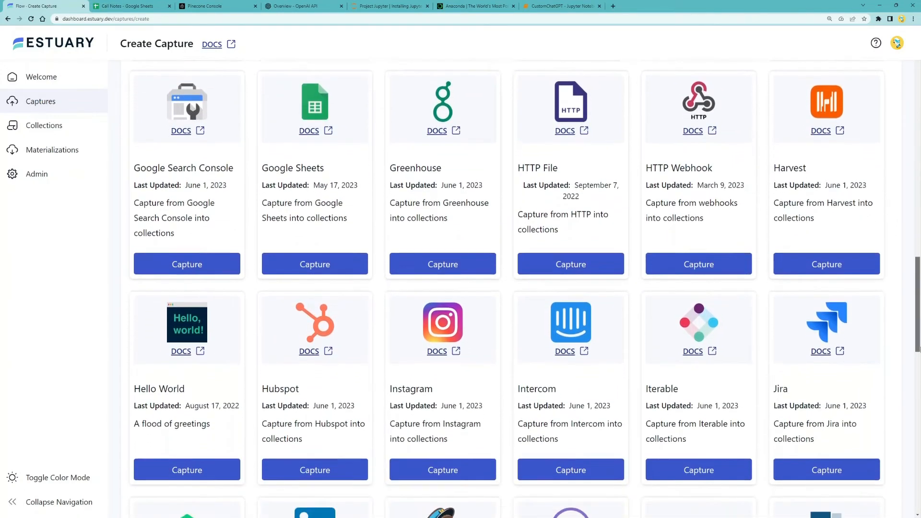
scroll(down, 3)
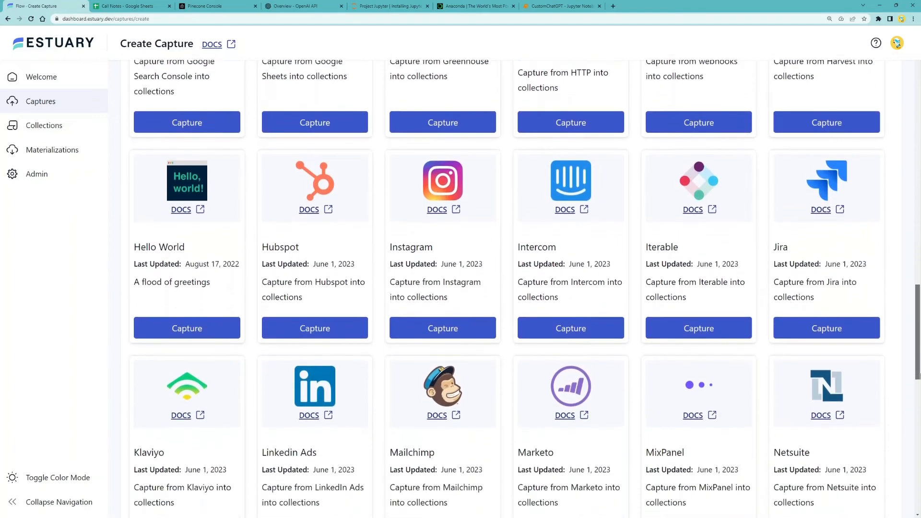
scroll(down, 3)
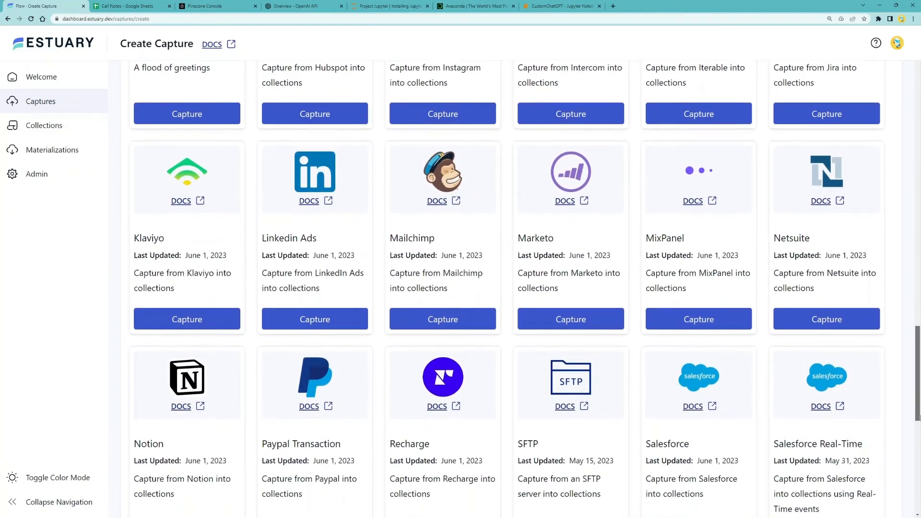
click(123, 6)
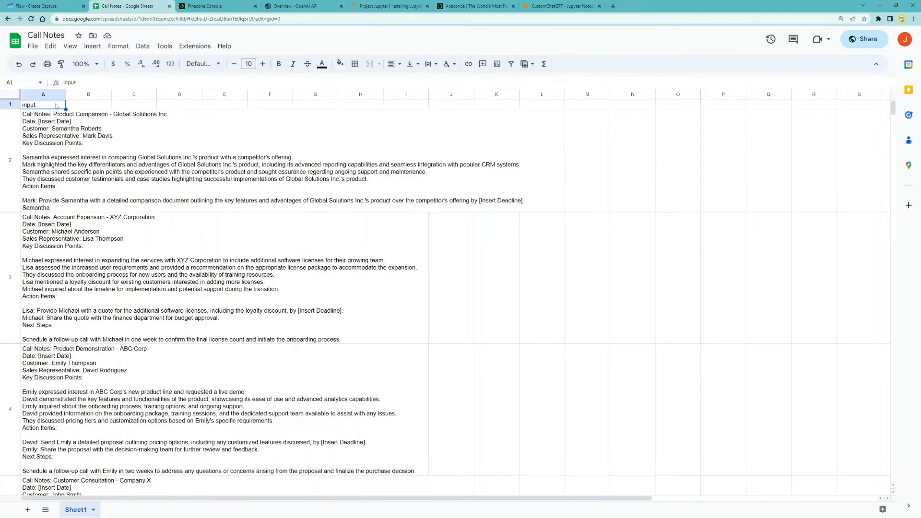
click(45, 6)
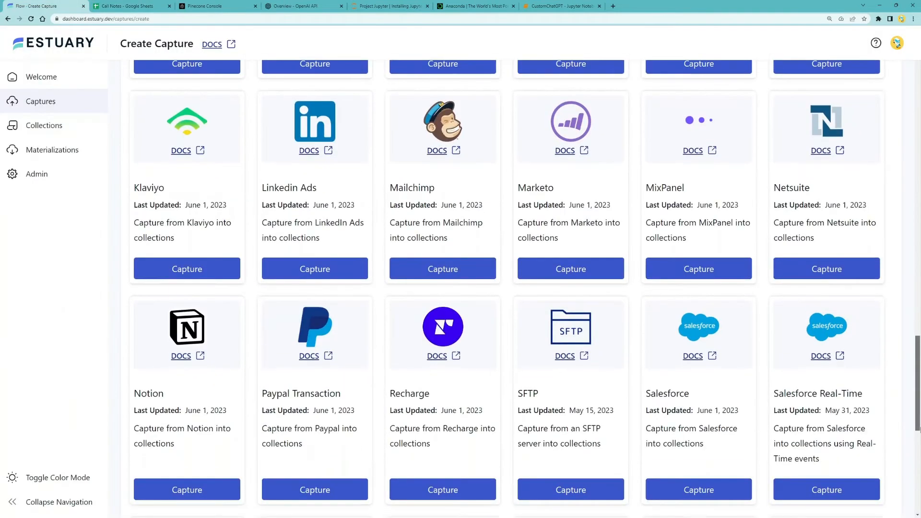
scroll(down, 3)
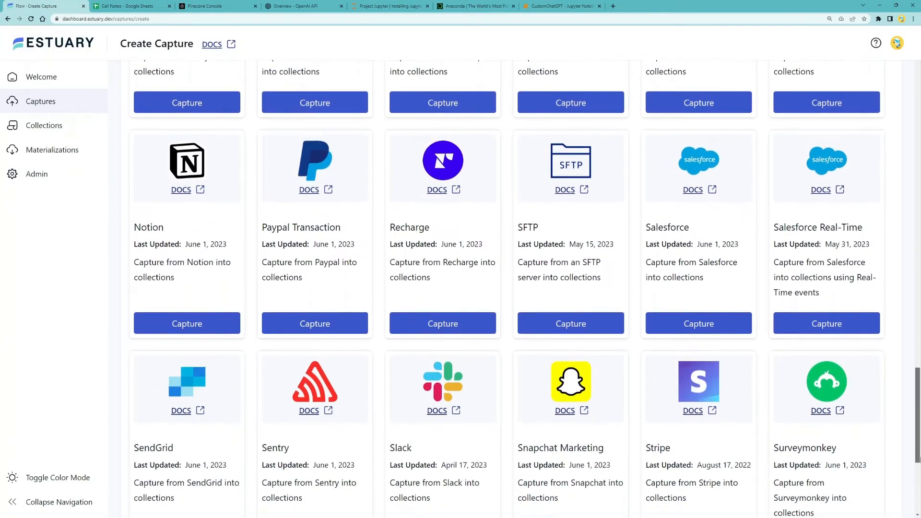
scroll(down, 3)
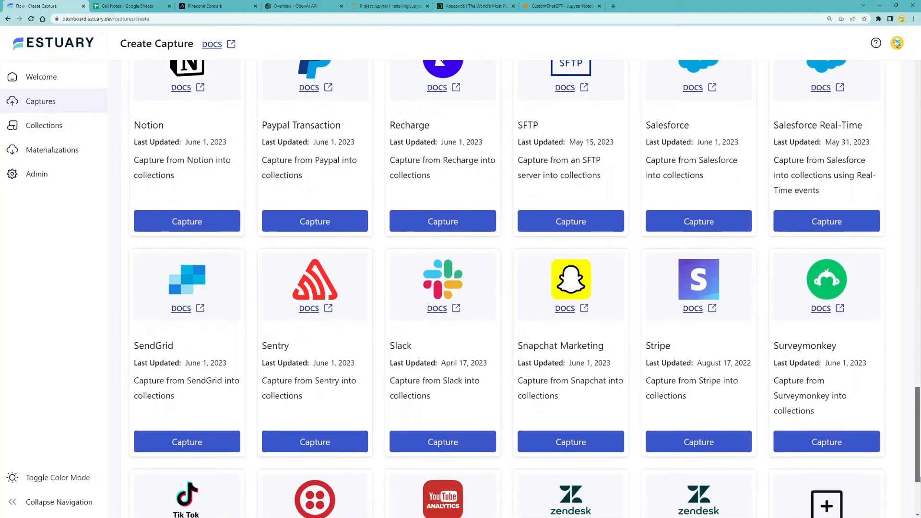
scroll(down, 3)
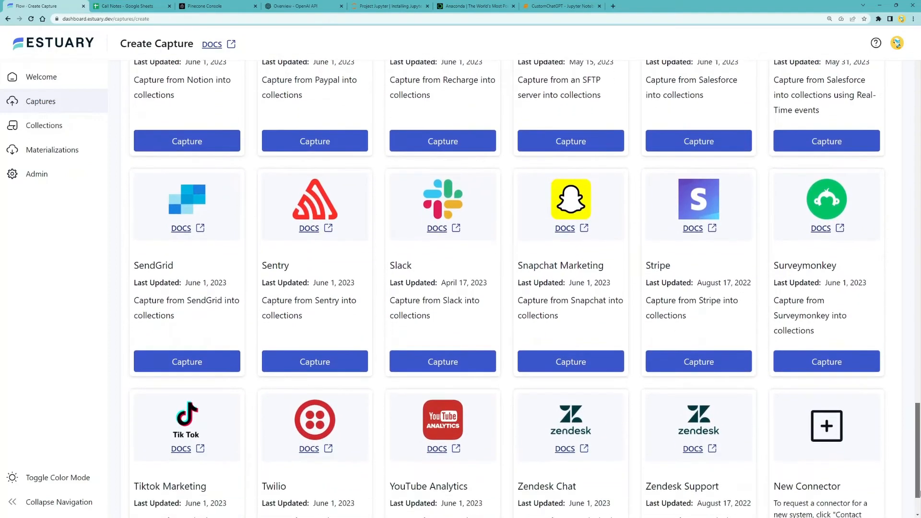
scroll(up, 3)
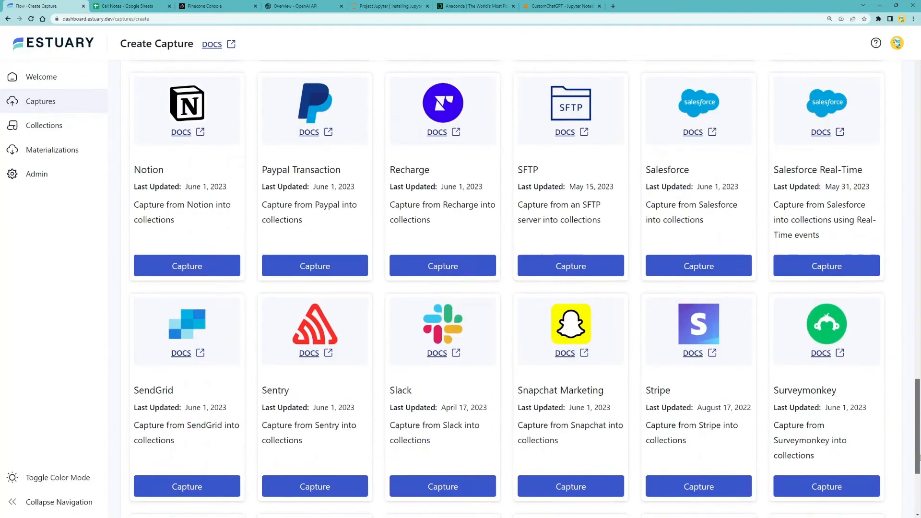
Switch to the Call Notes spreadsheet in Google Sheets
click(126, 6)
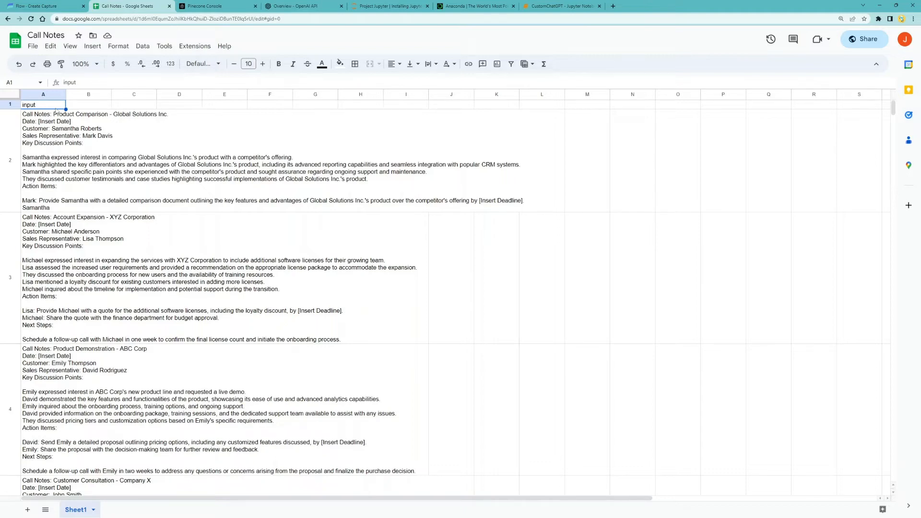
Start a Google Sheets capture named gsheetcallnotes
click(44, 6)
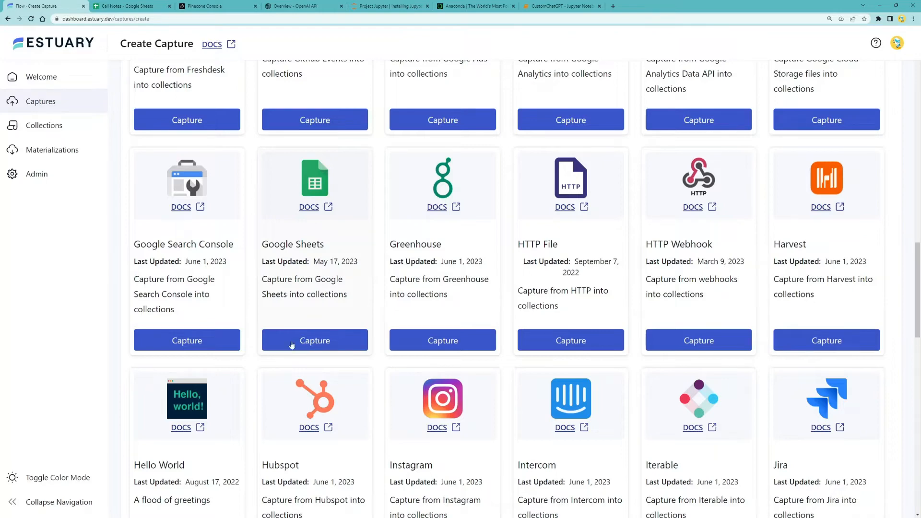
click(314, 340)
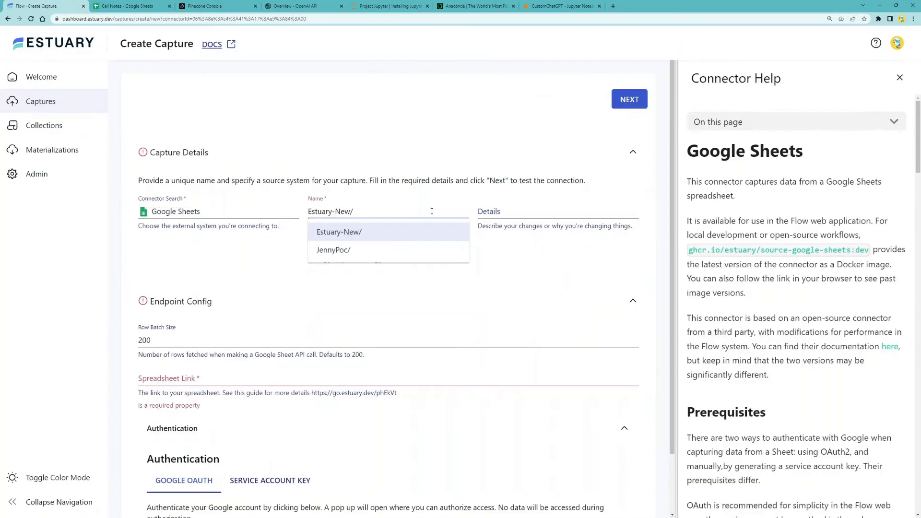
text(gsheet)
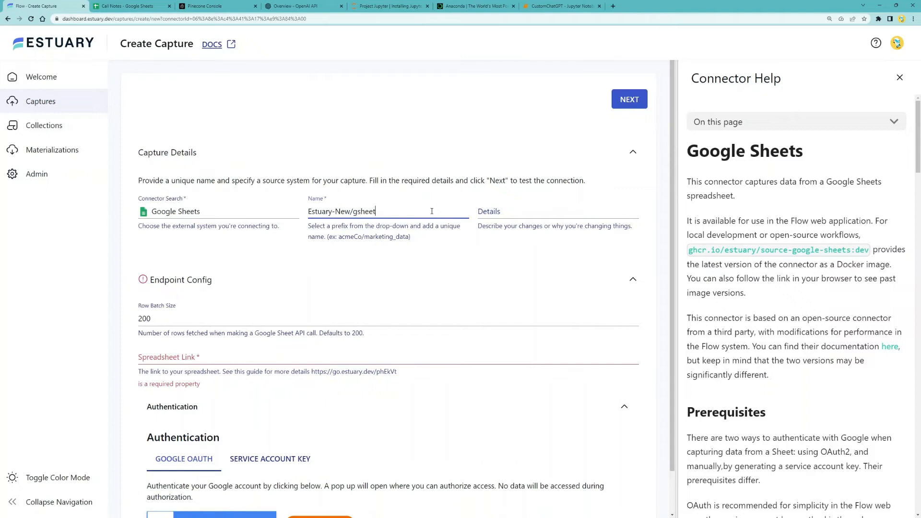
text(callnotes)
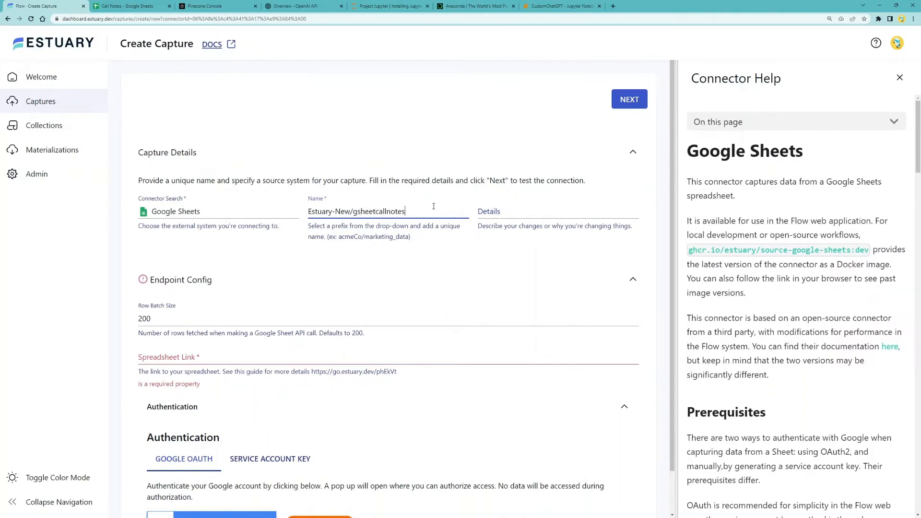
Share the Call Notes sheet link and authenticate the capture with Google
click(129, 6)
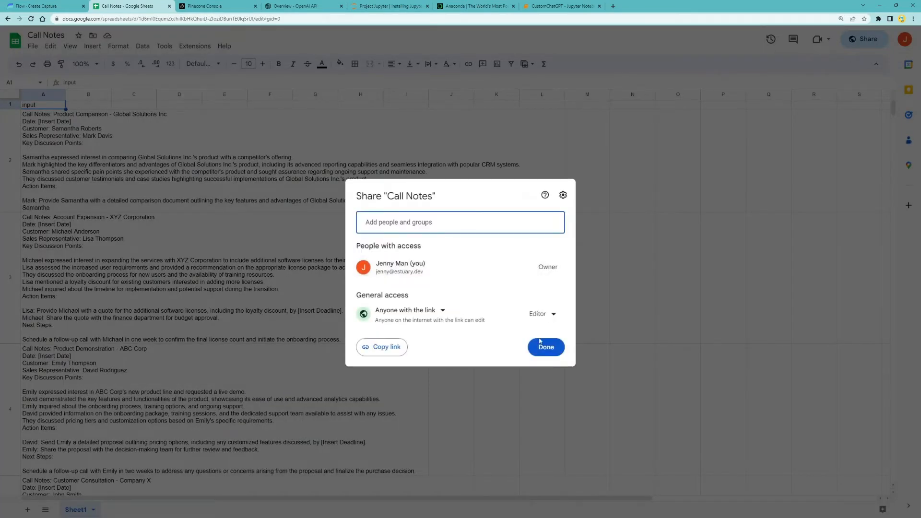
click(381, 346)
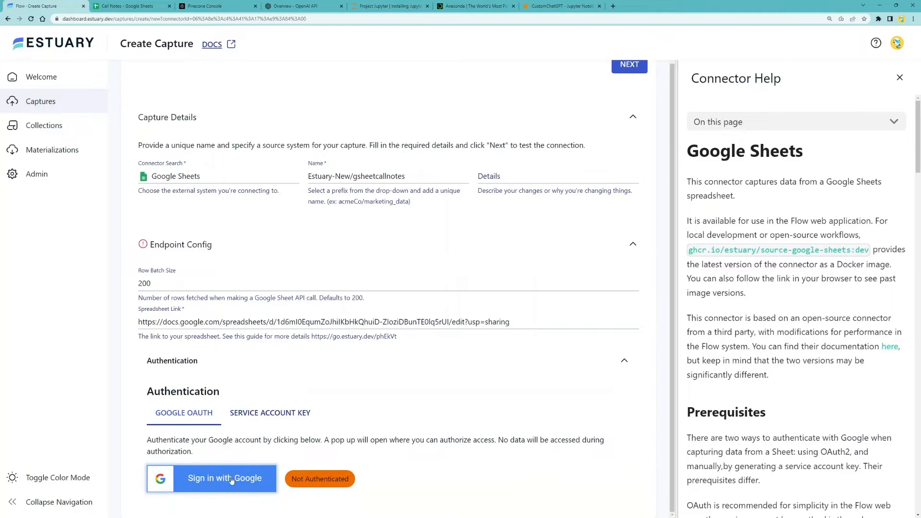
click(224, 478)
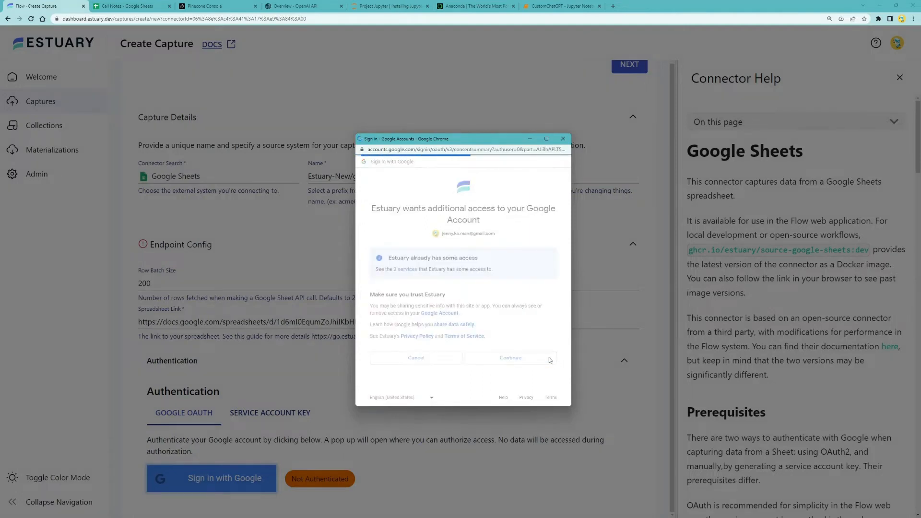
click(509, 358)
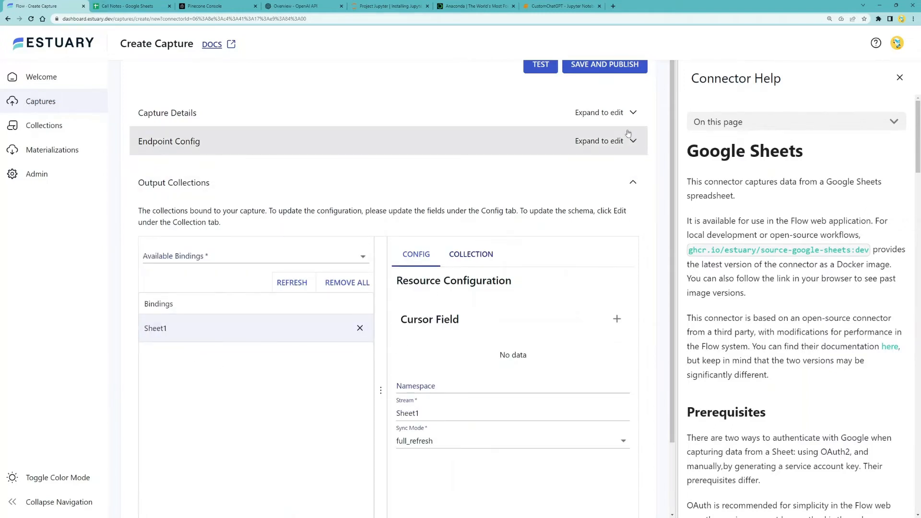
Publish the gsheetcallnotes capture and pick Pinecone as the materialization destination
click(604, 64)
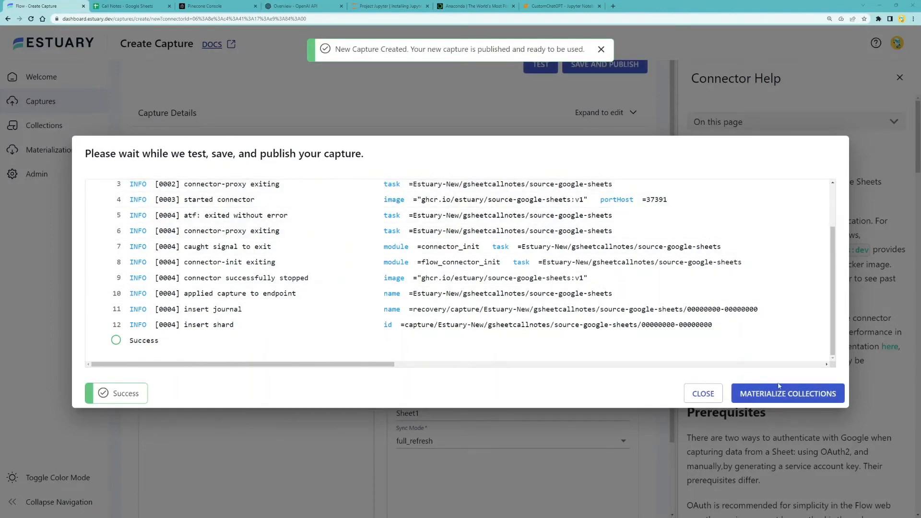
click(787, 392)
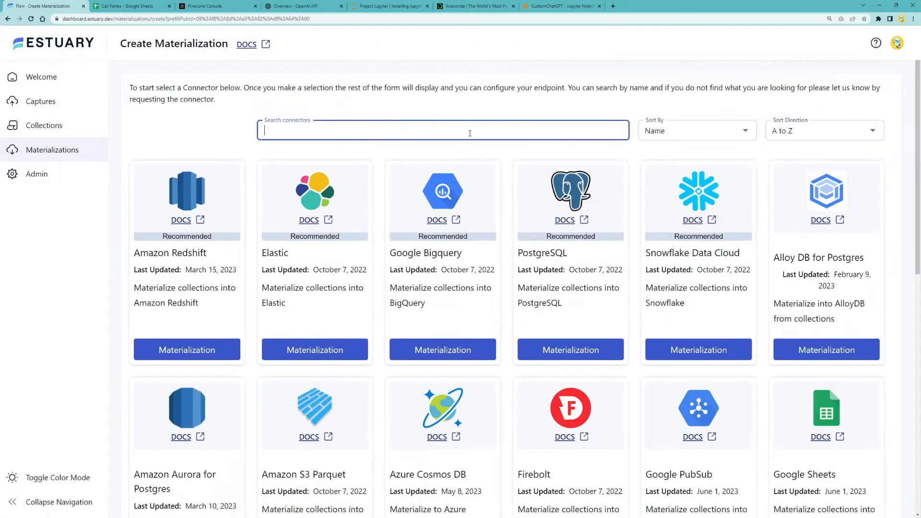
text(pinecone)
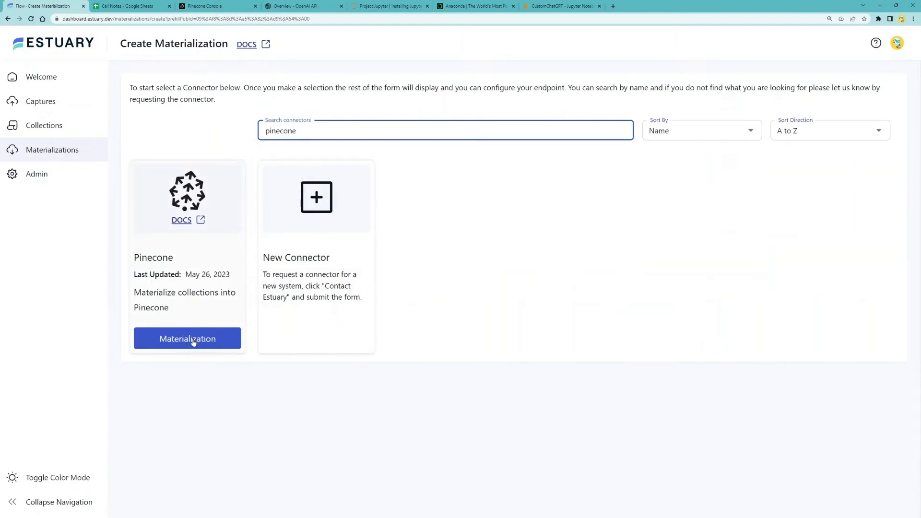
click(186, 339)
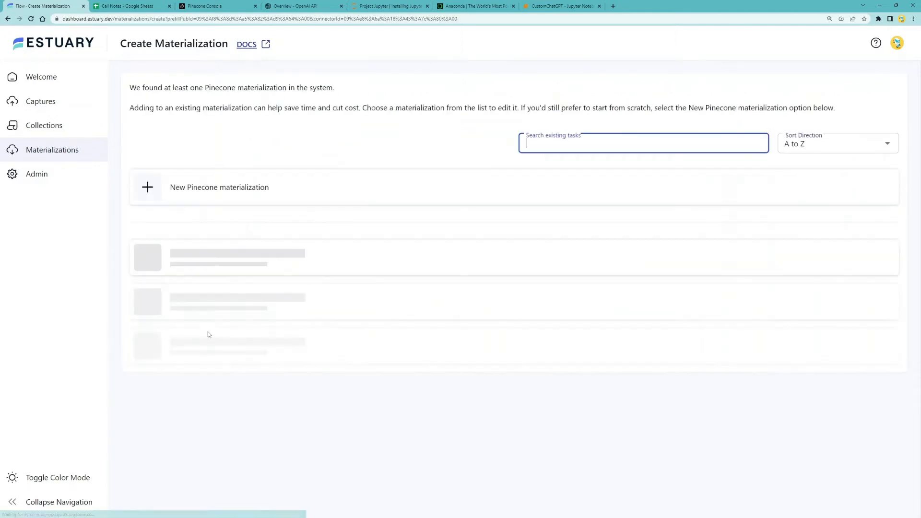
Start a new materialization and create Pinecone index flow-index with 1536 dimensions
click(219, 187)
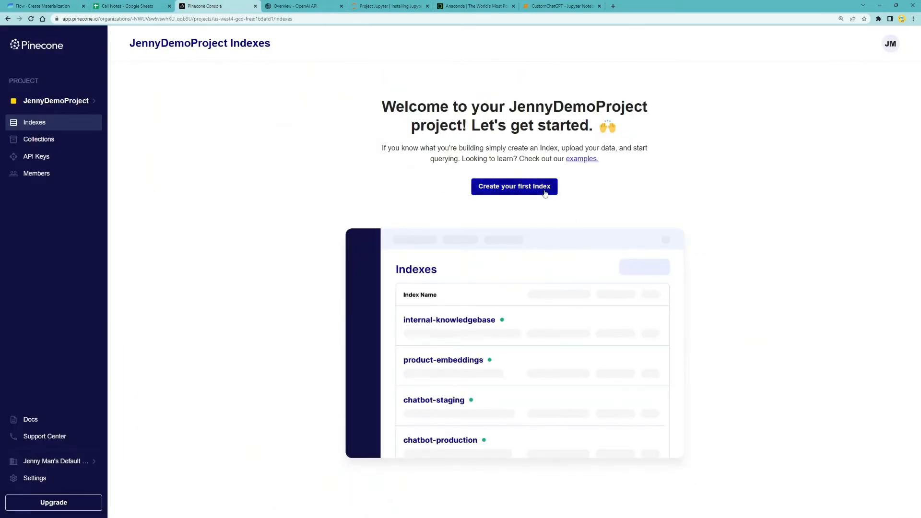
click(513, 186)
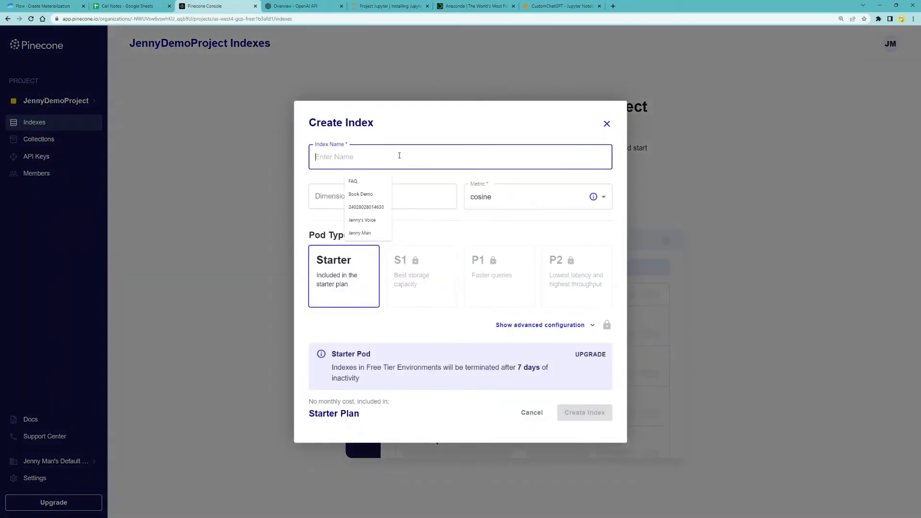
text(flow_index)
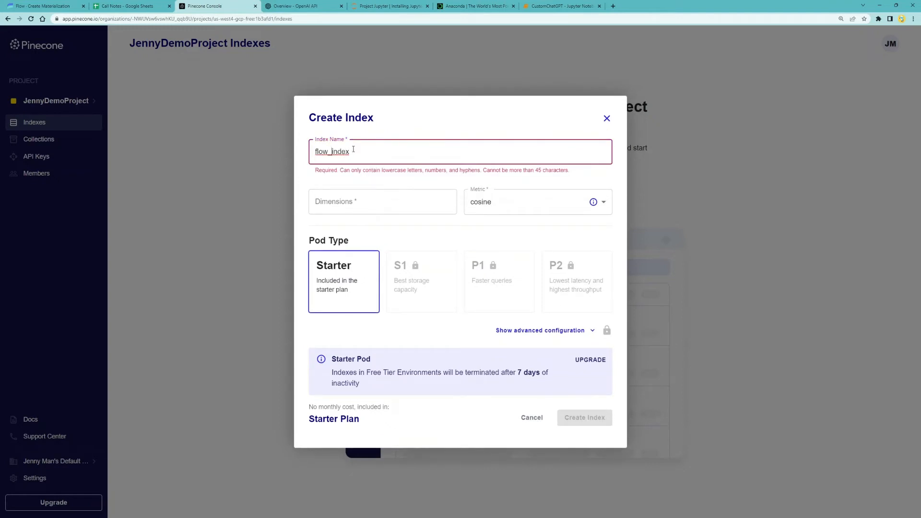
text(flow-index)
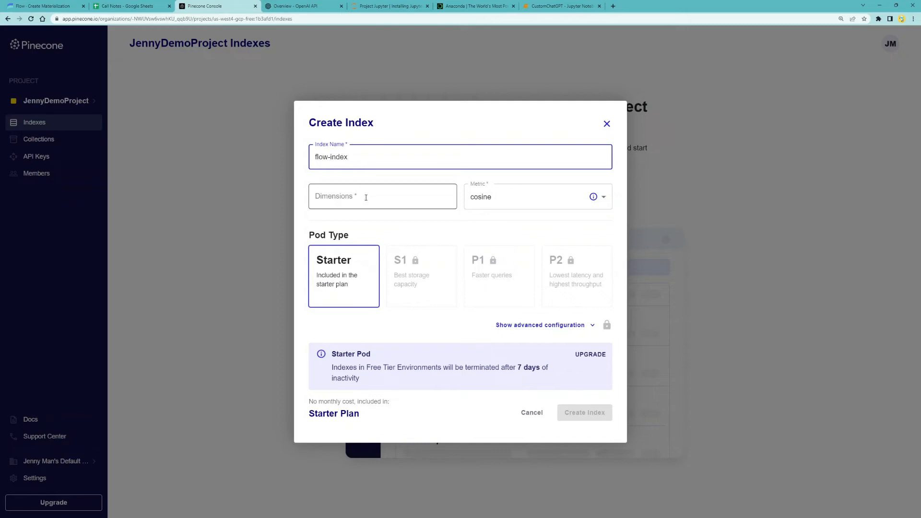
click(382, 196)
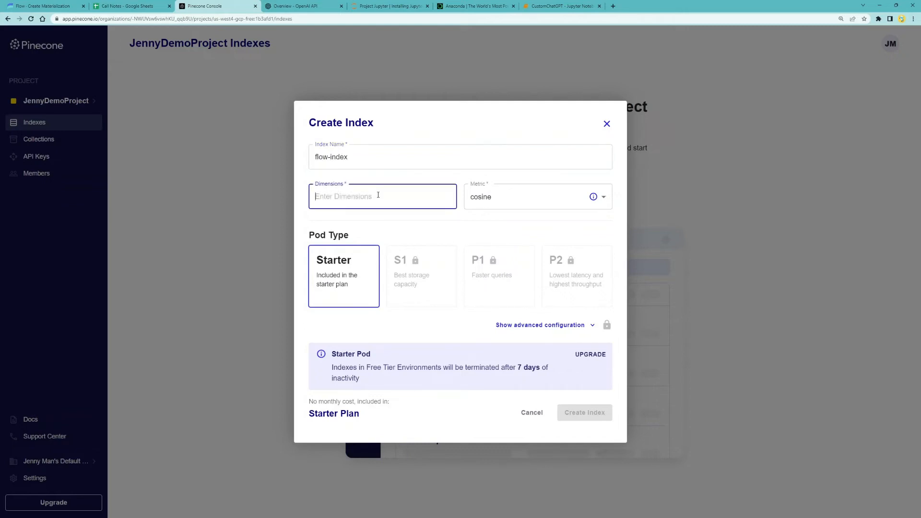
text(1536)
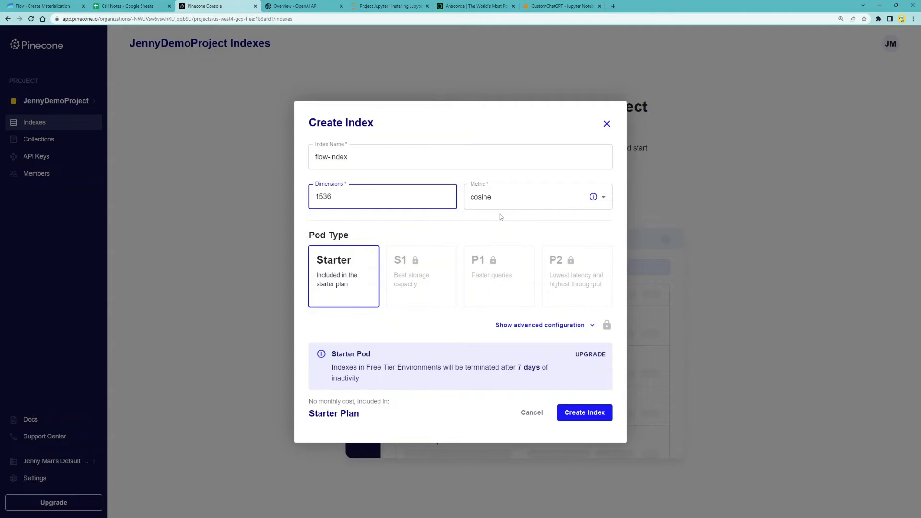
mouse_move(351, 269)
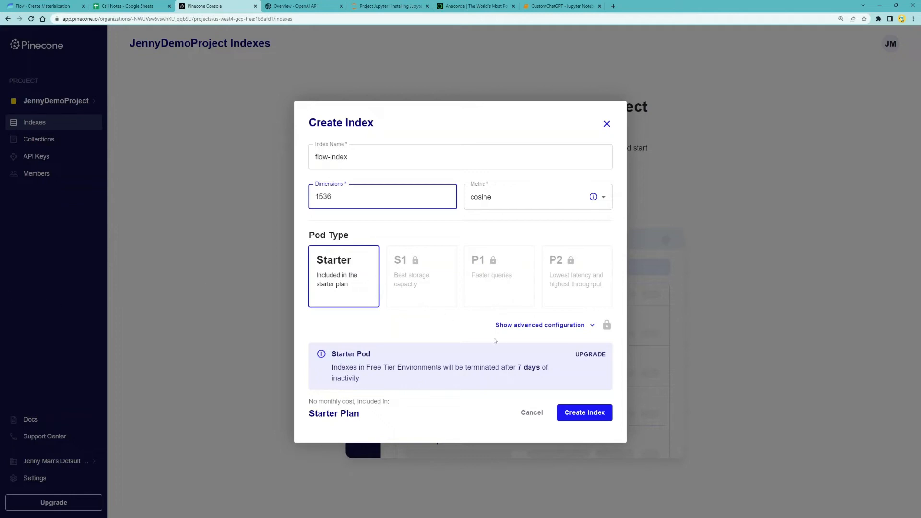
click(583, 412)
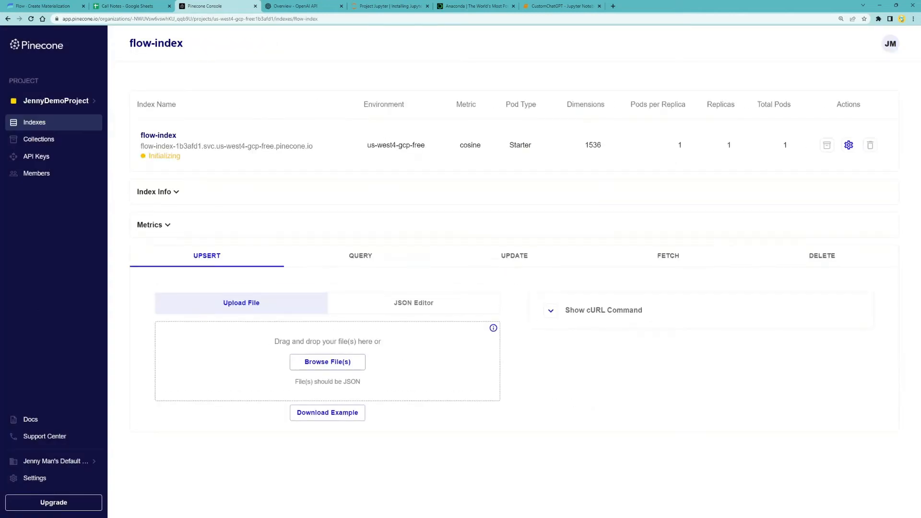
mouse_move(204, 144)
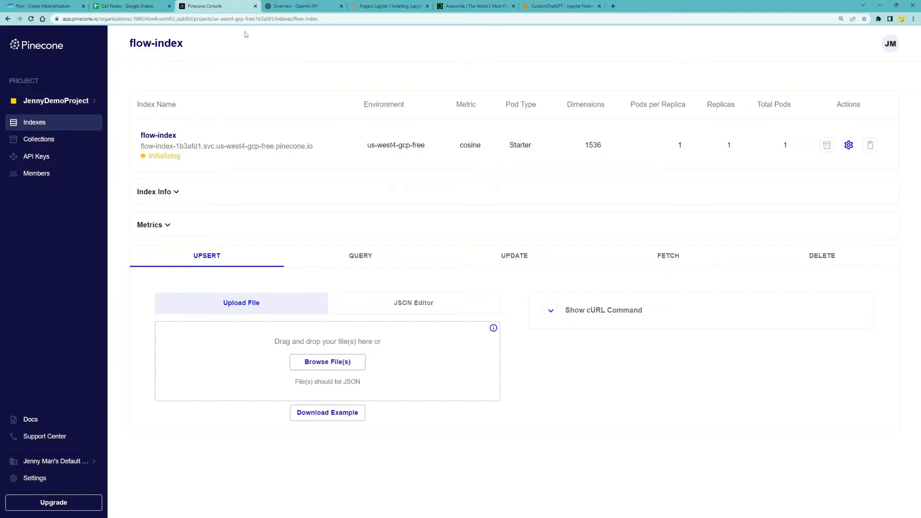
mouse_move(90, 44)
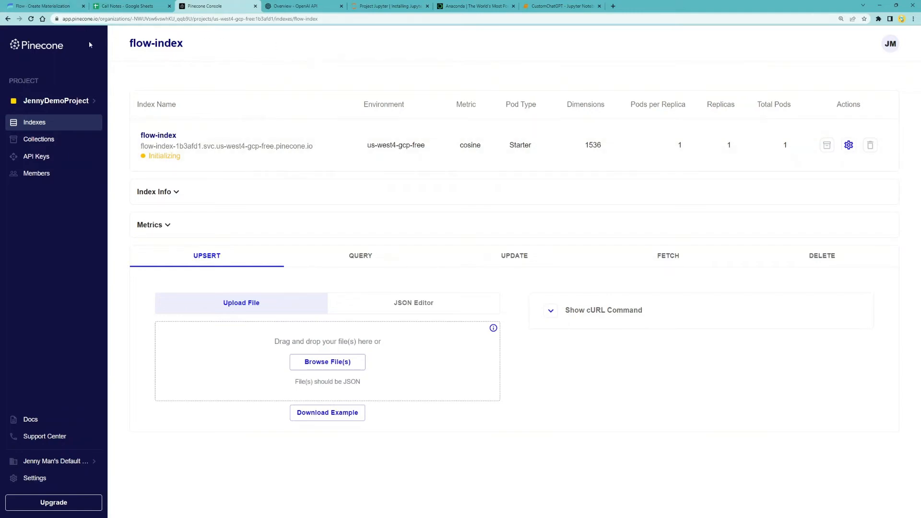
Enter flow-index as the Pinecone index and view the Pinecone API keys
click(44, 6)
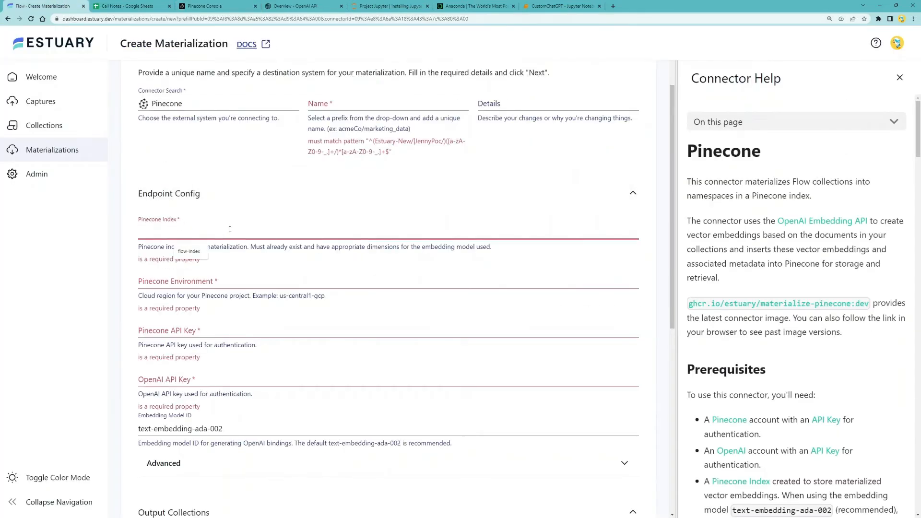
text(flow-index)
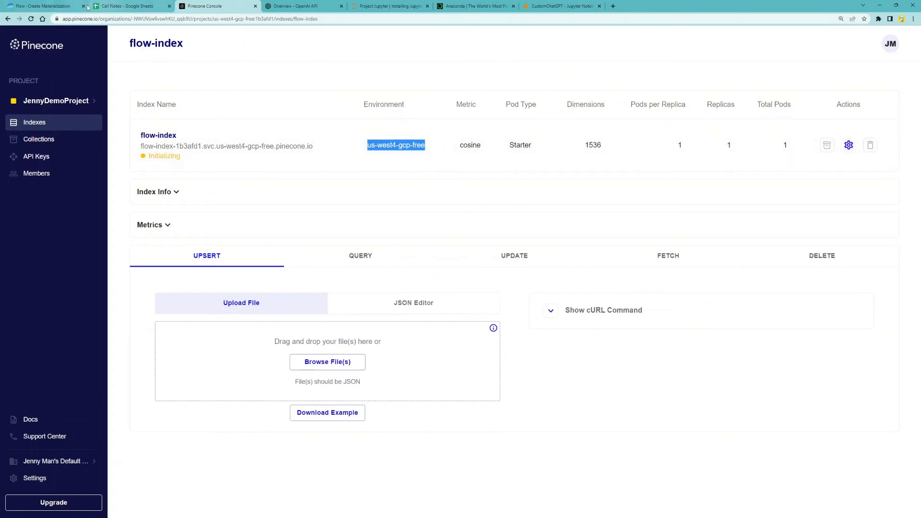
click(44, 6)
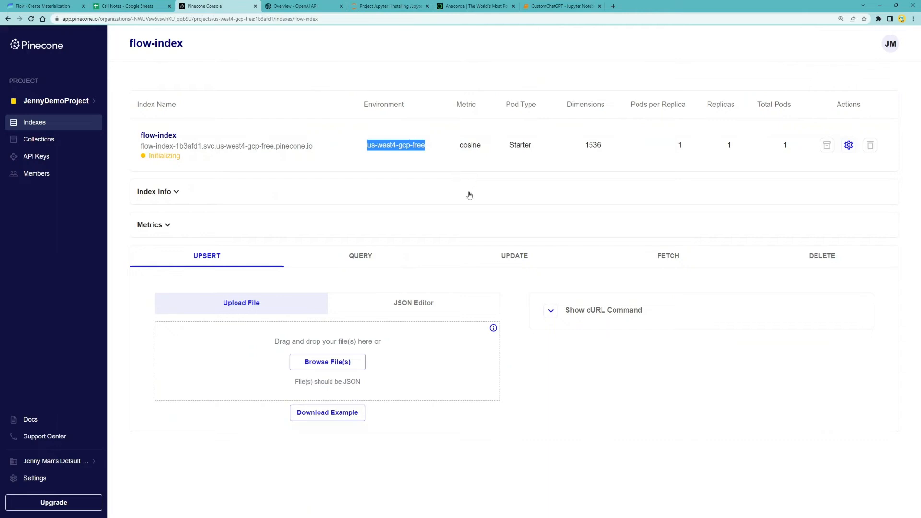
click(36, 156)
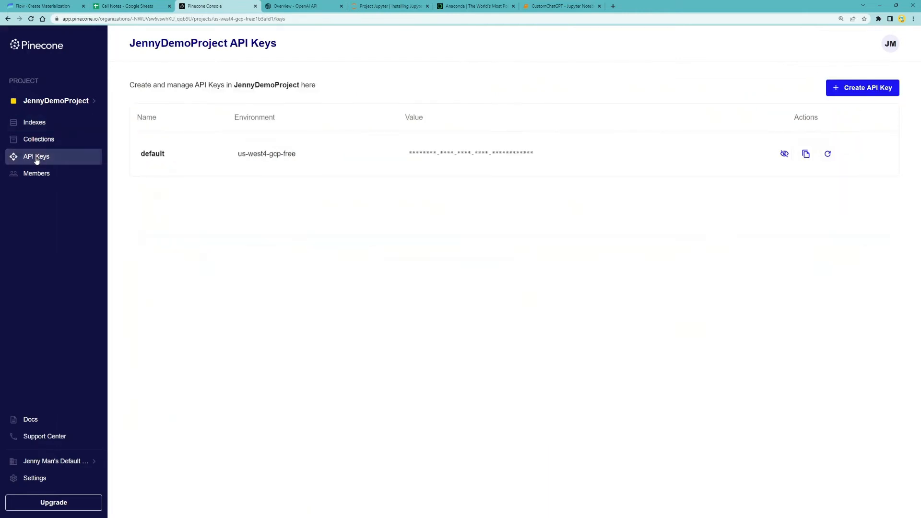
mouse_move(887, 39)
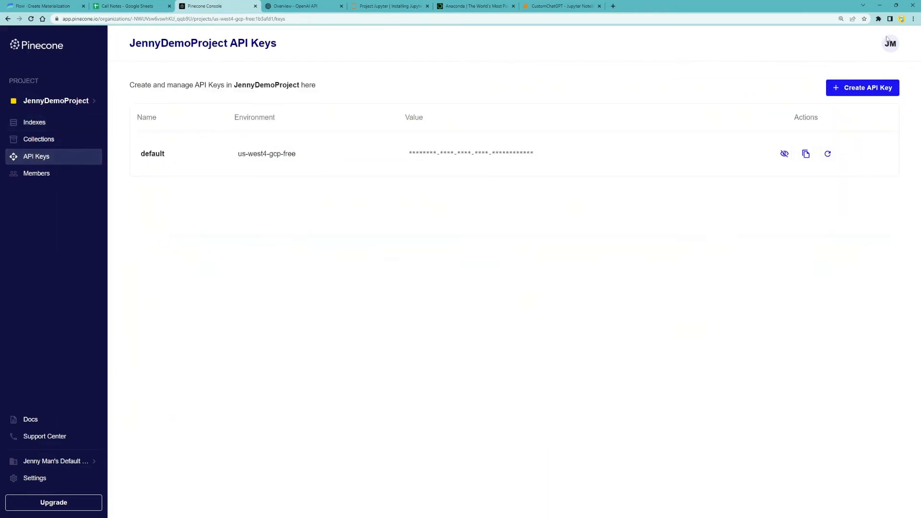
mouse_move(339, 47)
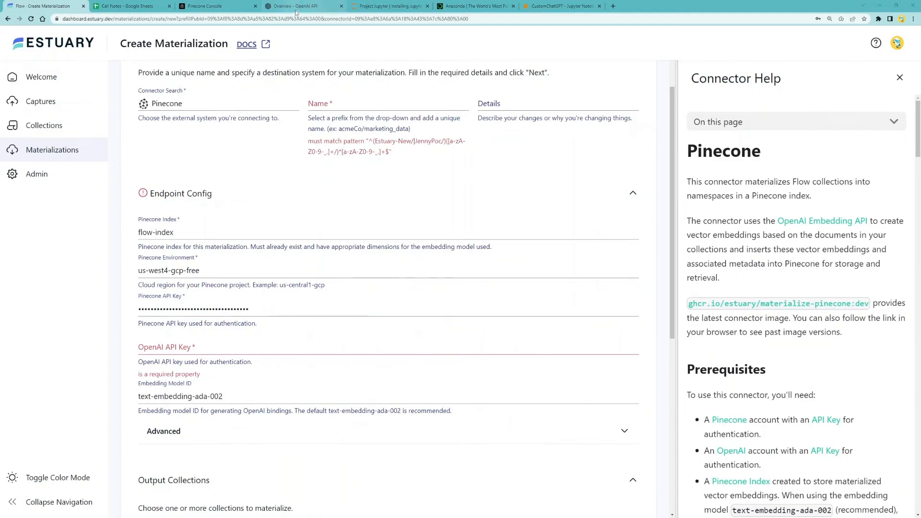
Get the OpenAI secret key and return to the materialization form
click(304, 6)
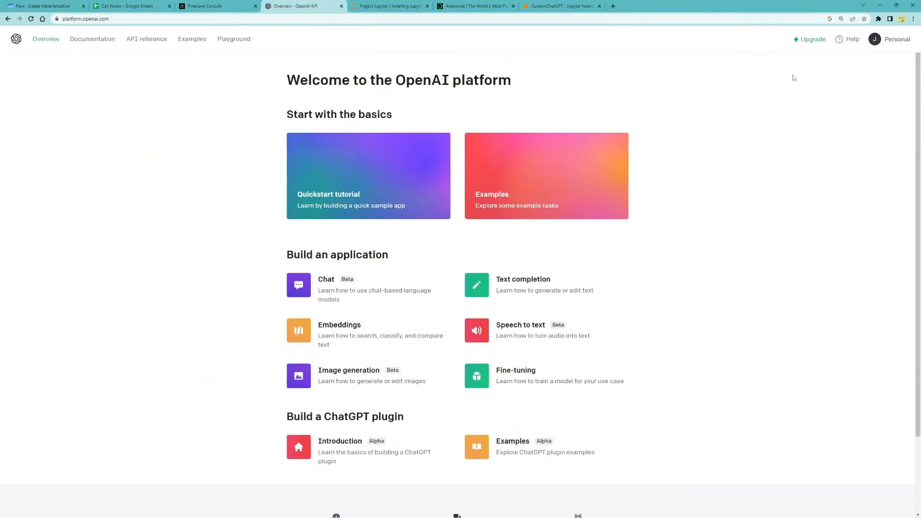
click(889, 39)
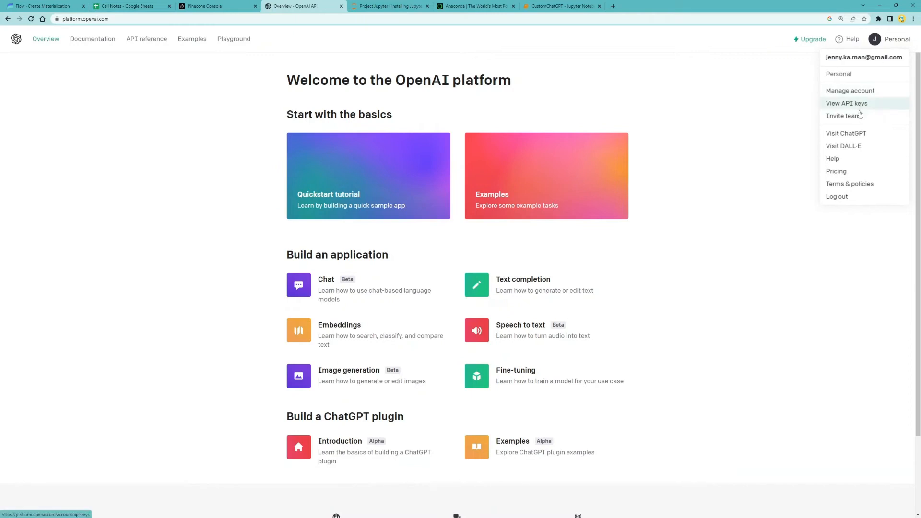
click(845, 103)
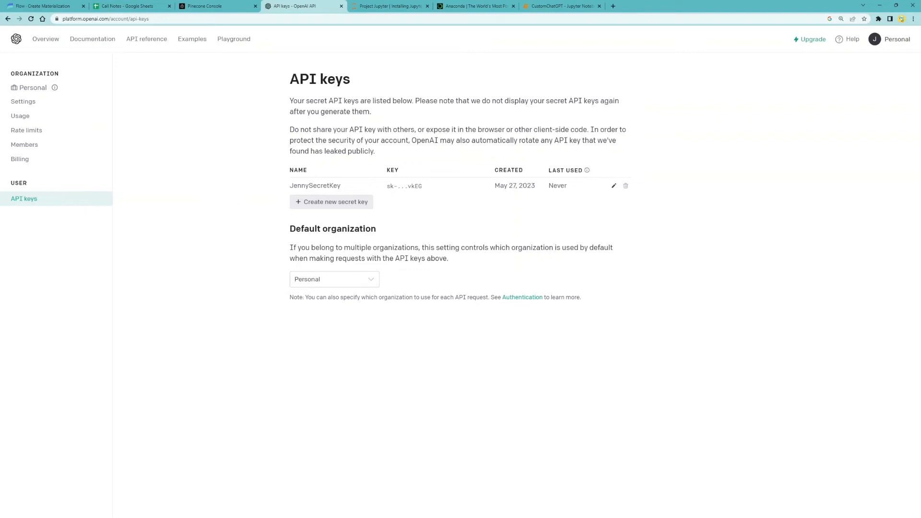
click(44, 6)
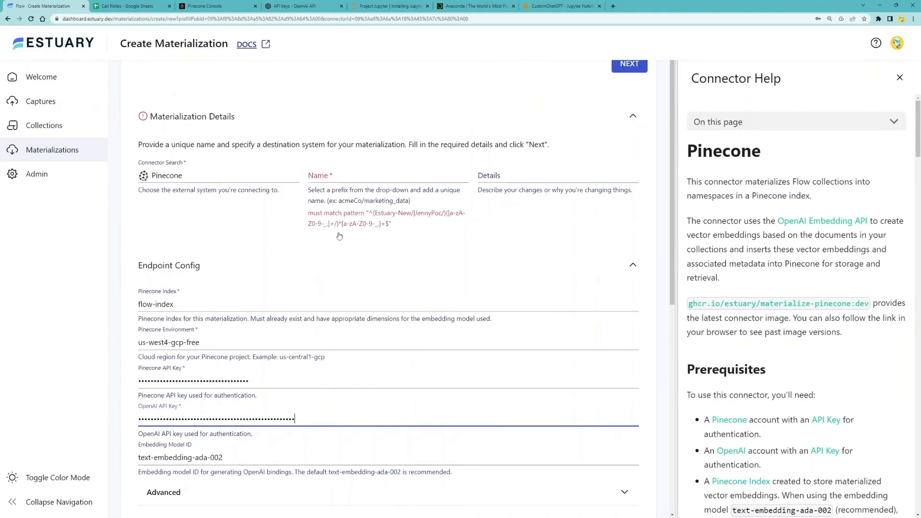
Name the materialization under Estuary-New/, save and publish it, and close the log
click(387, 175)
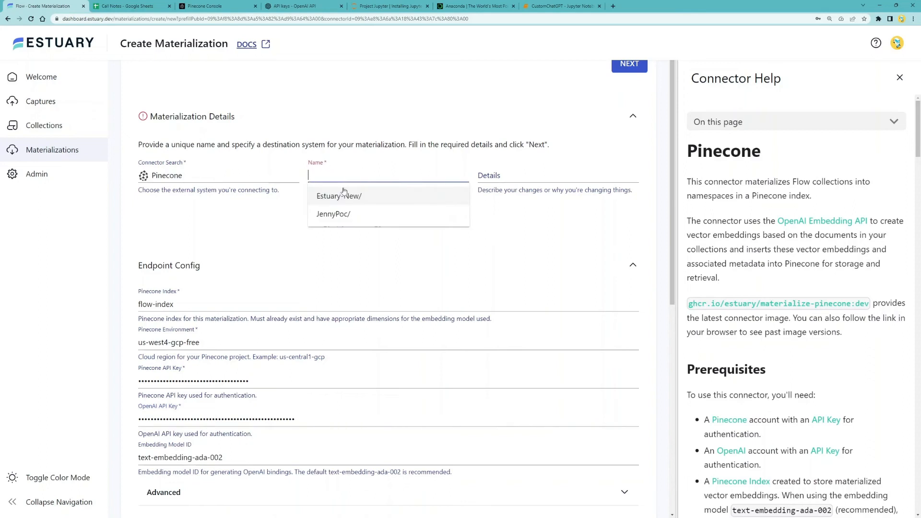
click(339, 196)
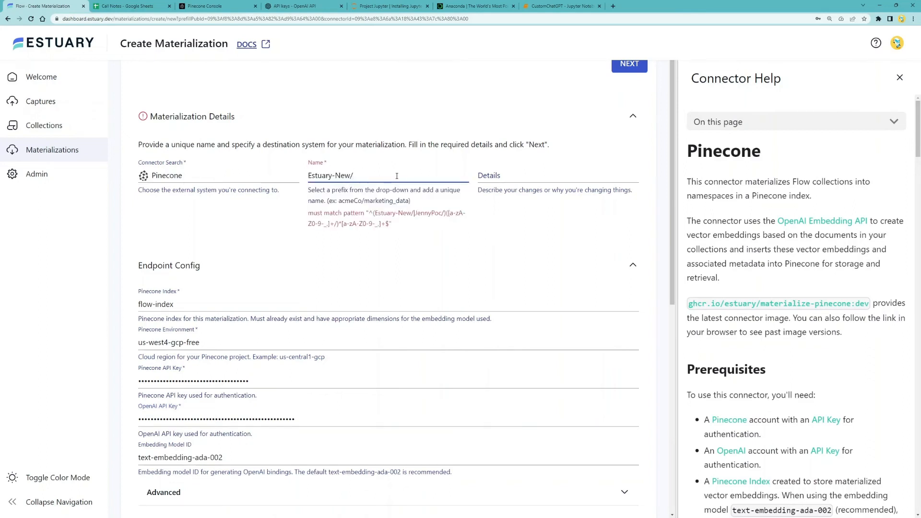
text(pineconematerialize)
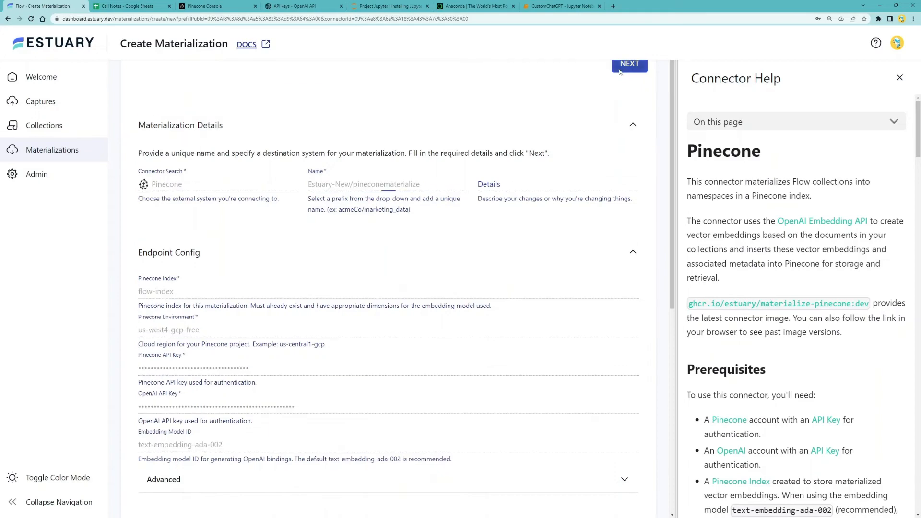
click(629, 63)
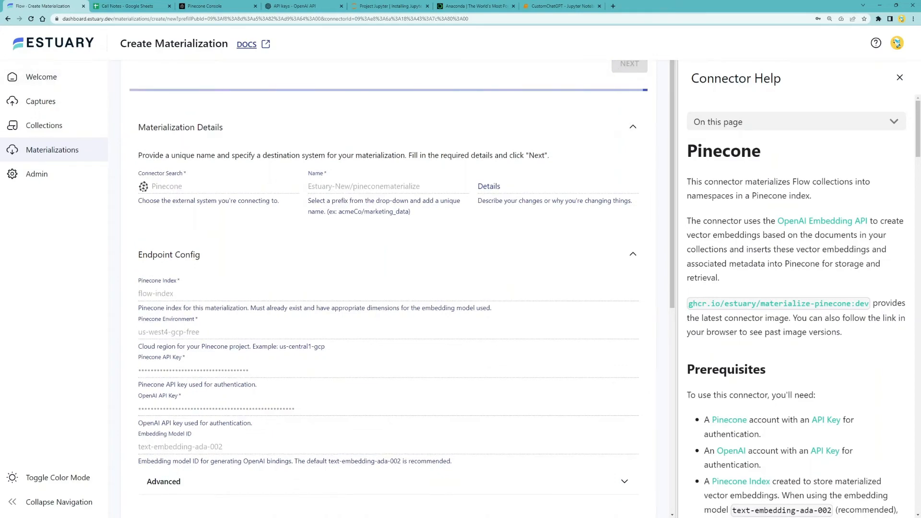
click(628, 63)
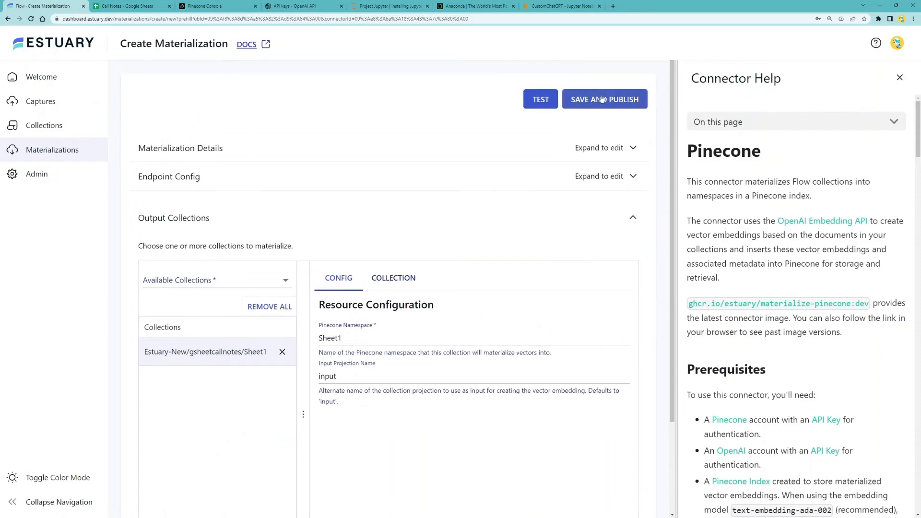
click(604, 99)
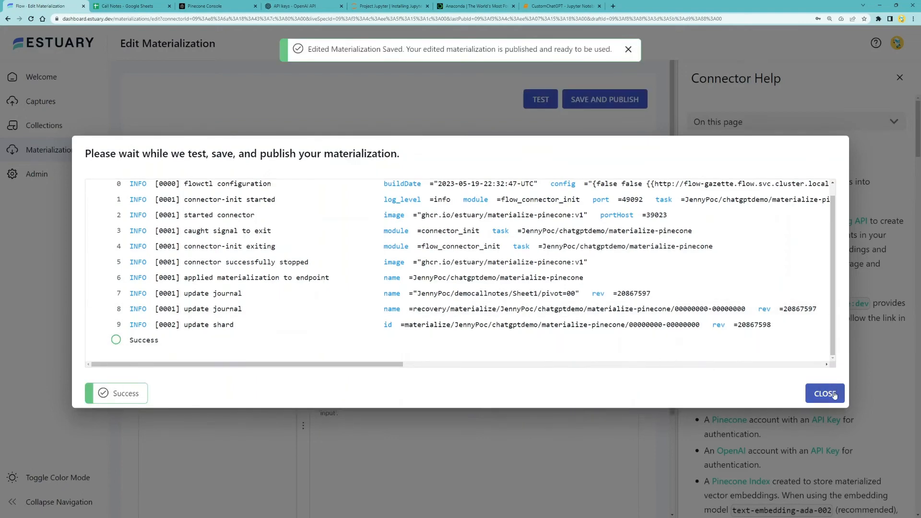
click(824, 393)
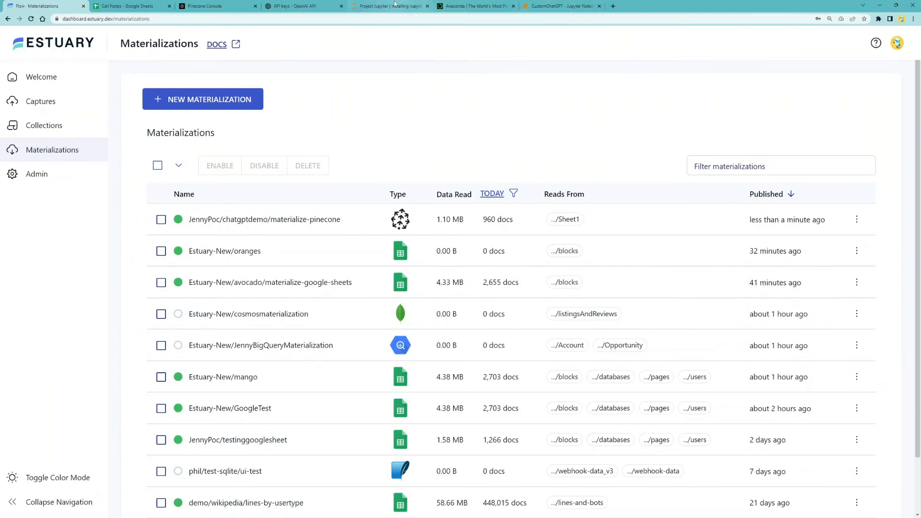
View the Jupyter install and Anaconda pages, then the CustomChatGPT notebook
click(389, 6)
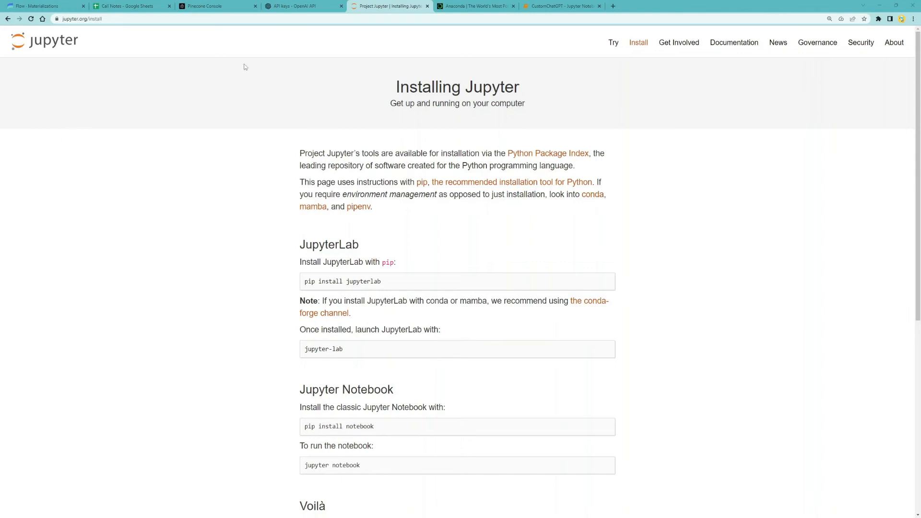
mouse_move(339, 81)
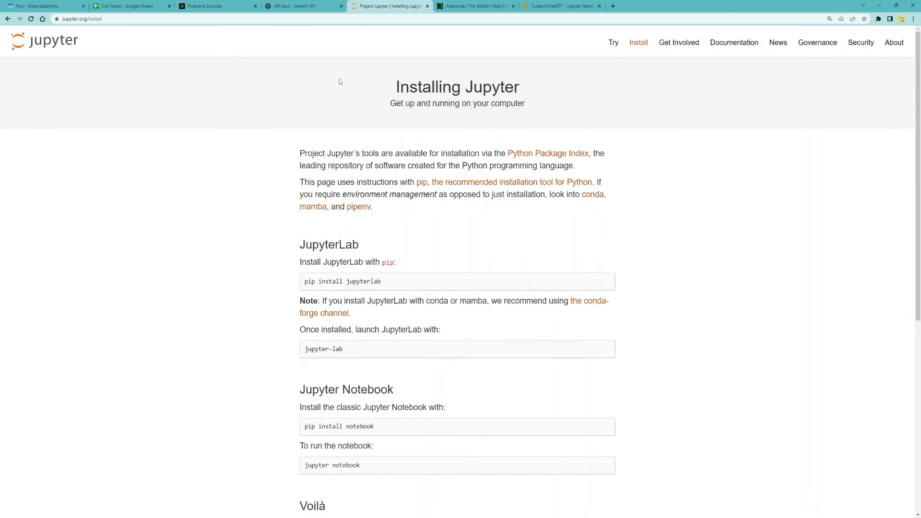
mouse_move(385, 83)
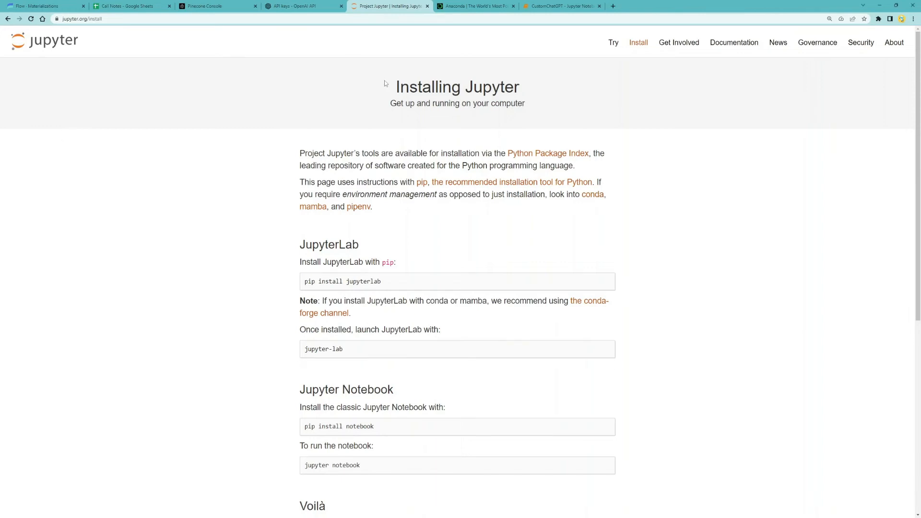
click(476, 6)
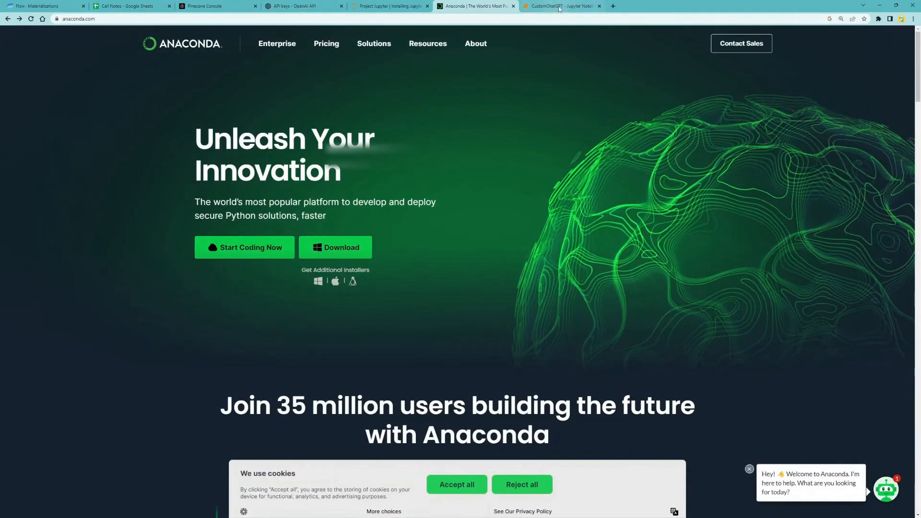
click(561, 6)
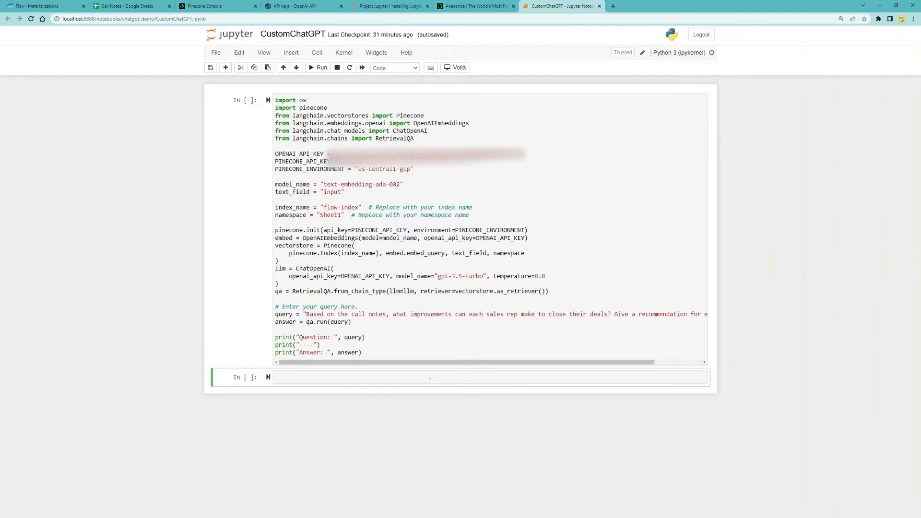
text(pip install openai)
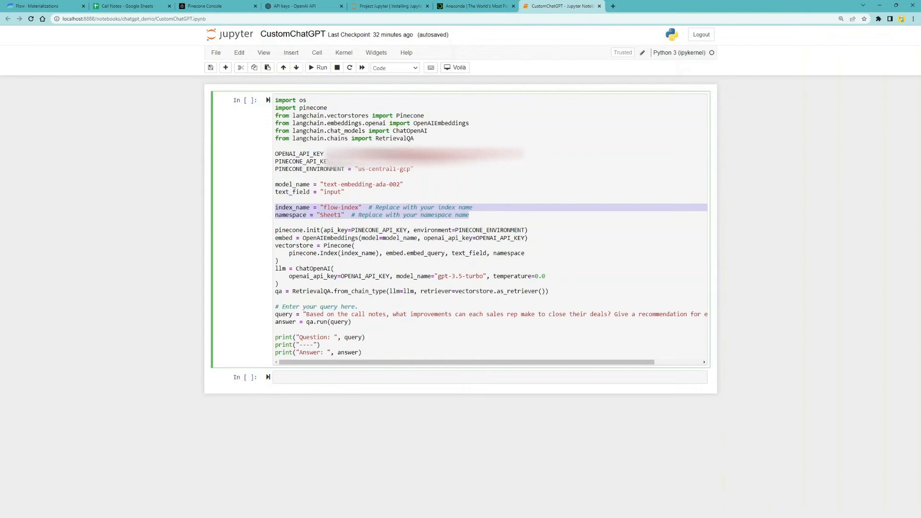
click(212, 6)
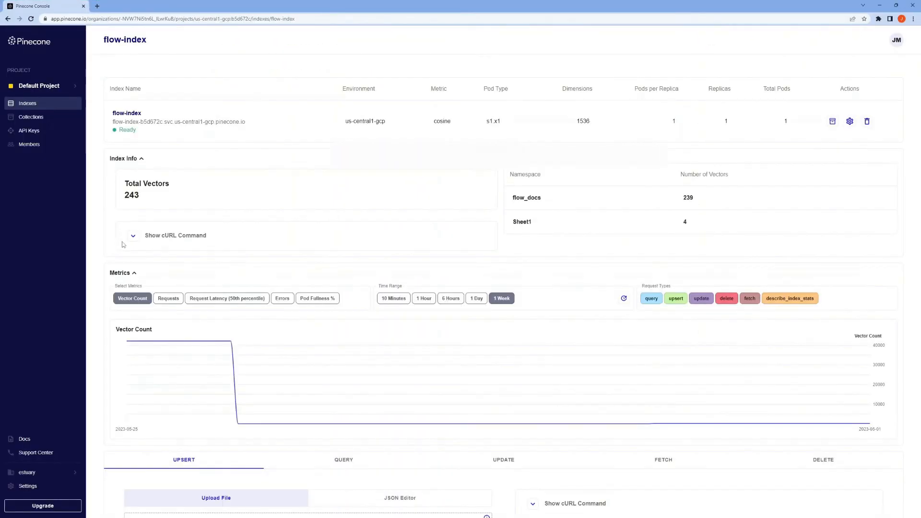
drag(525, 173, 552, 210)
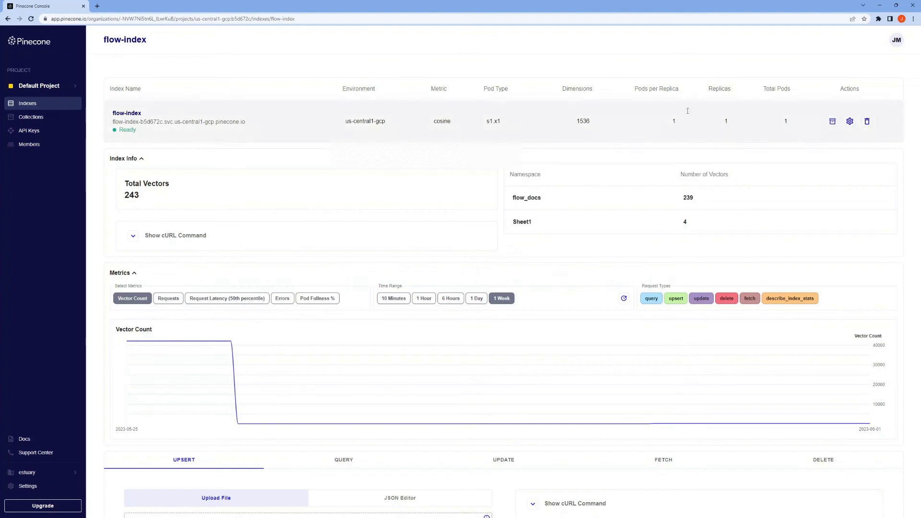
click(561, 6)
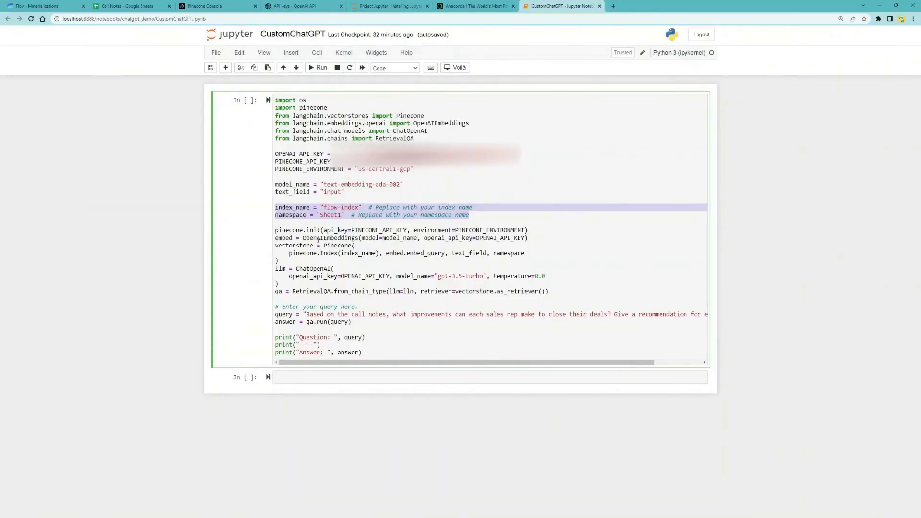
click(329, 214)
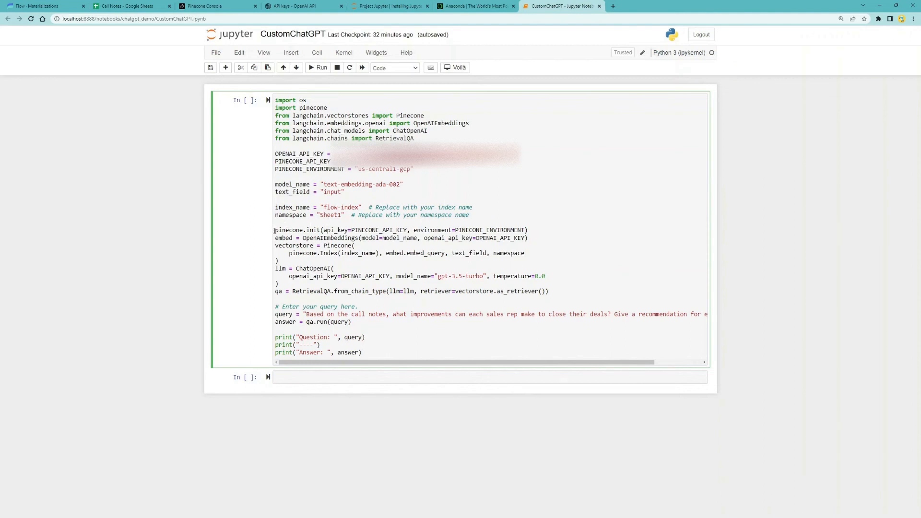
triple_click(399, 230)
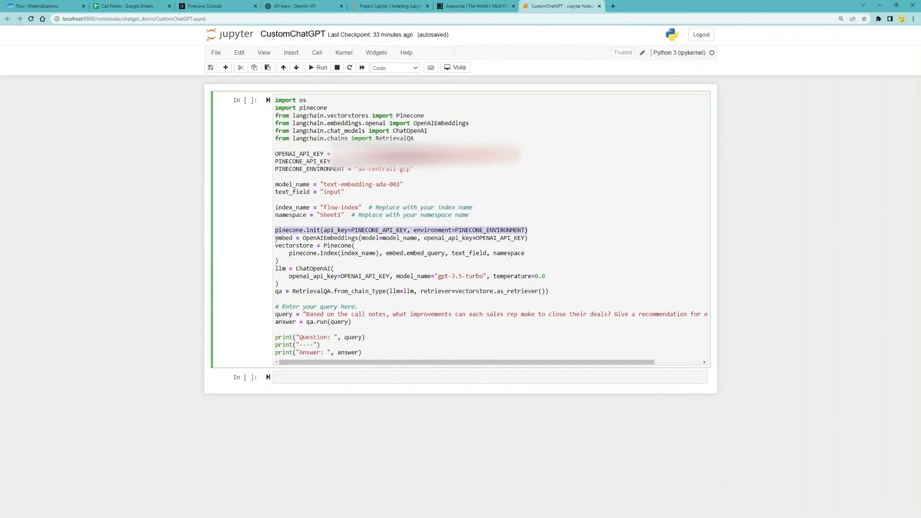
click(402, 238)
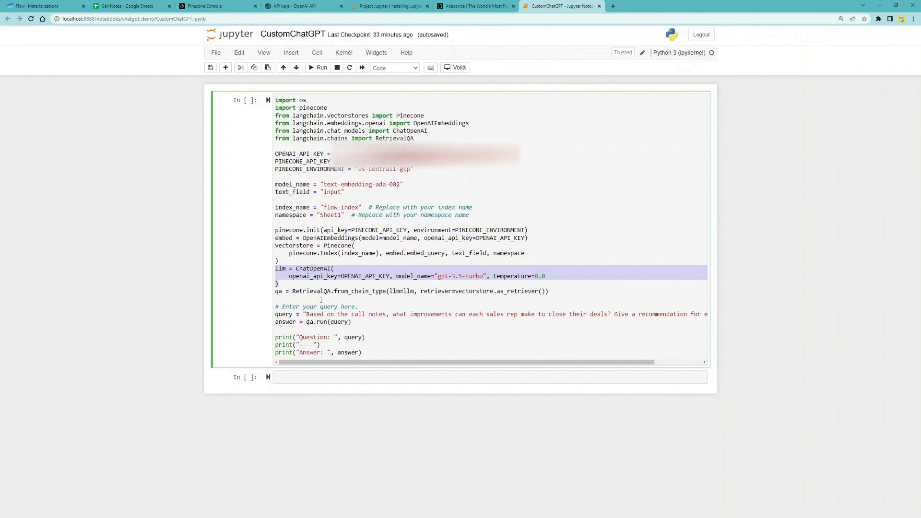
click(411, 290)
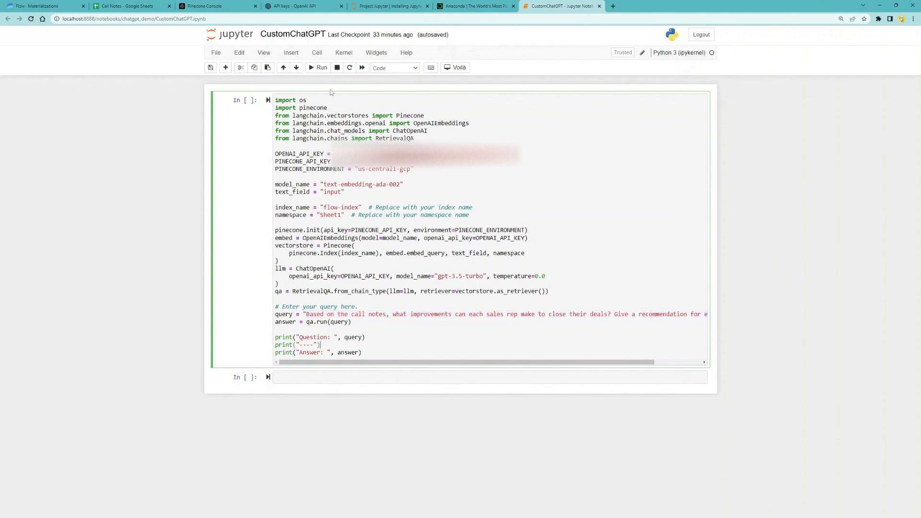
Run the CustomChatGPT cell and highlight each sales rep's improvement recommendation in the output
click(319, 67)
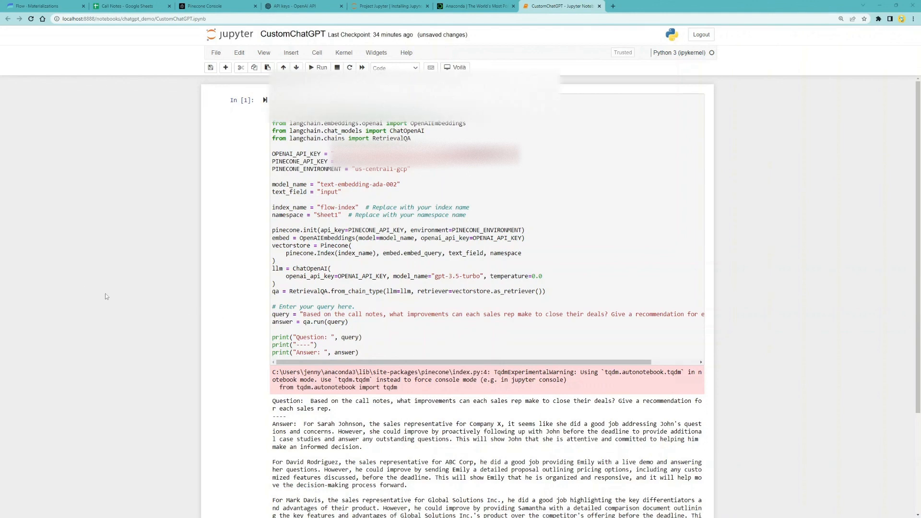
scroll(down, 3)
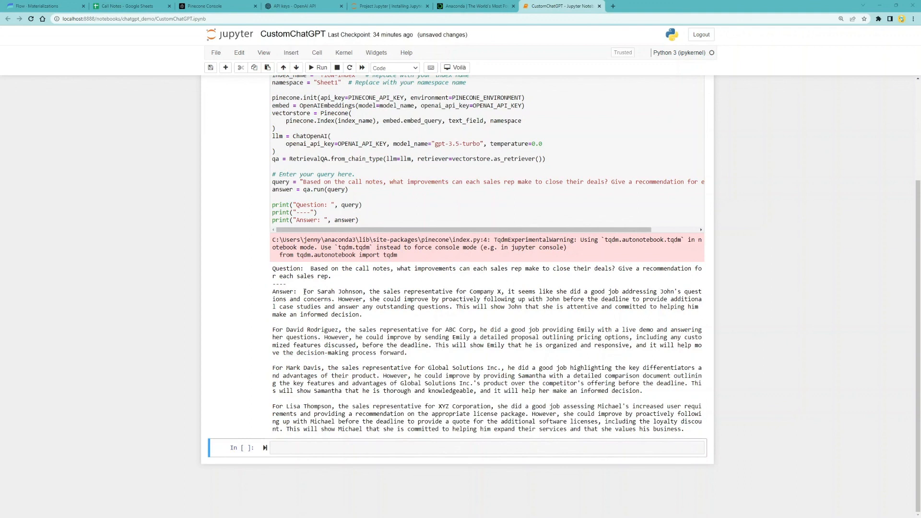
drag(303, 292, 387, 306)
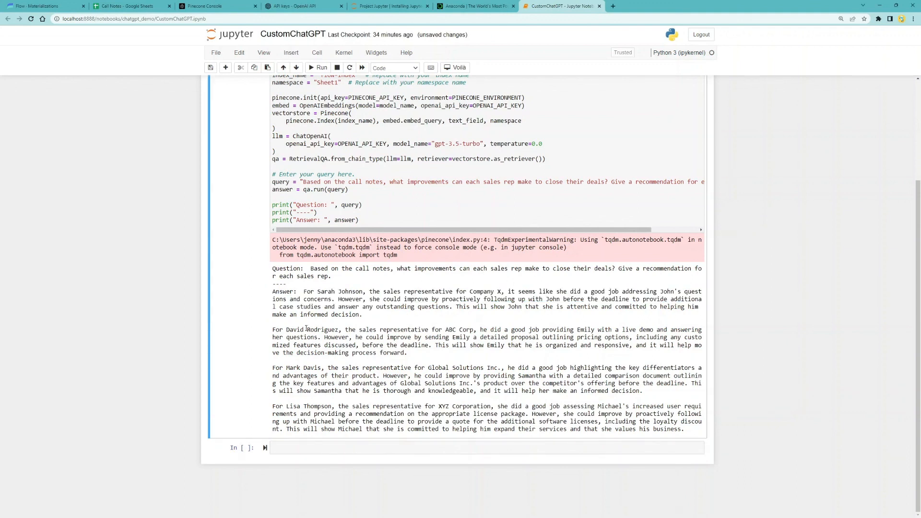
drag(286, 329, 355, 329)
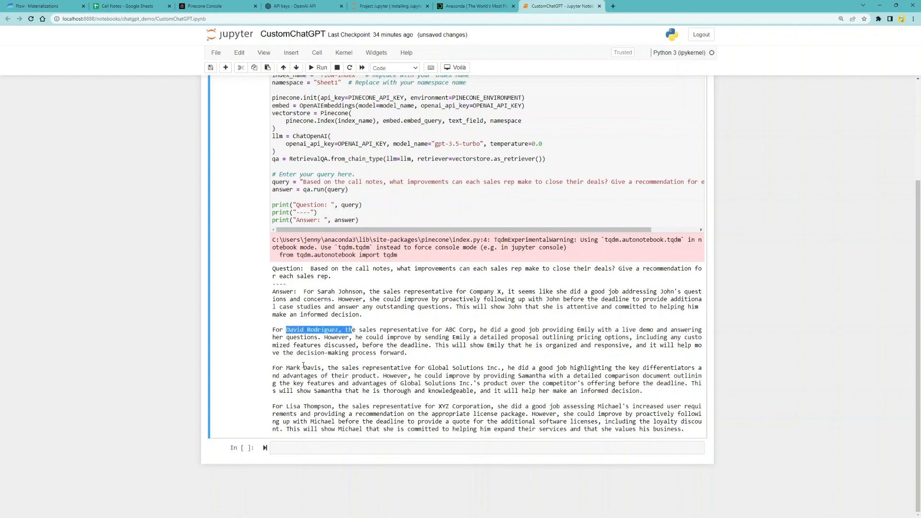
double_click(306, 368)
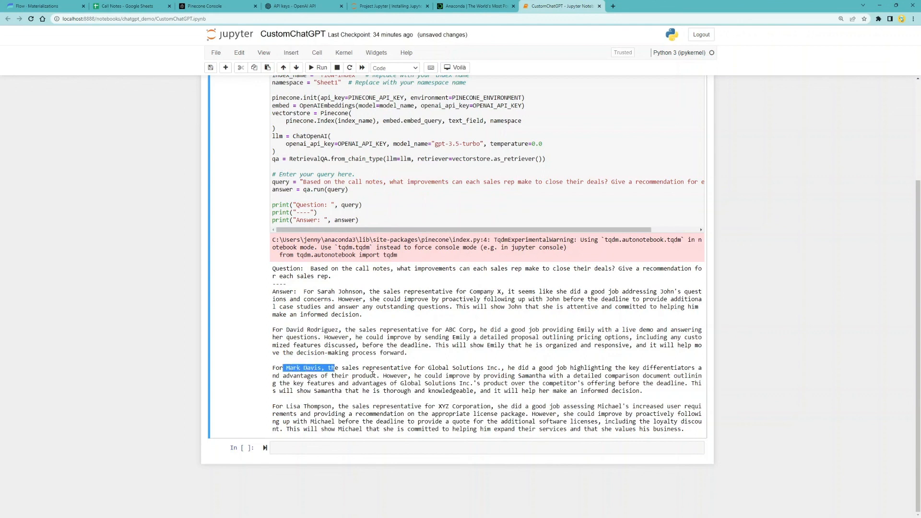
drag(285, 406, 397, 421)
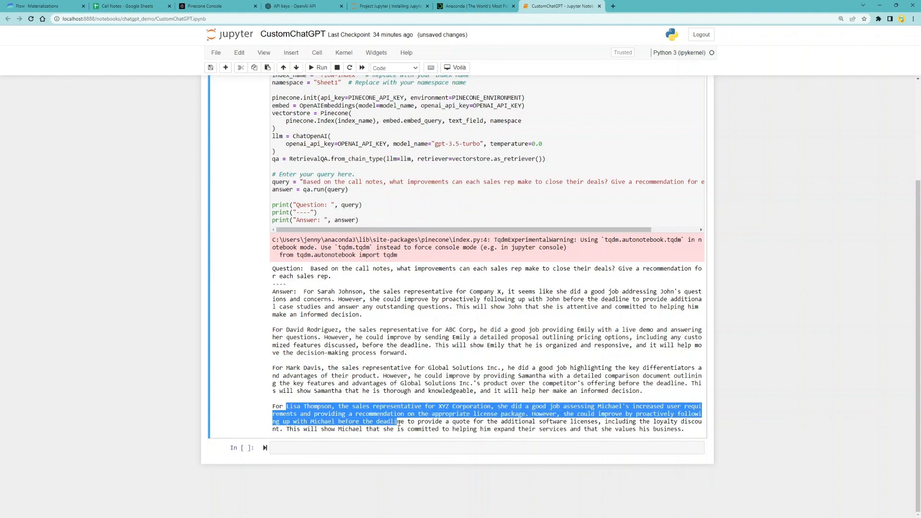